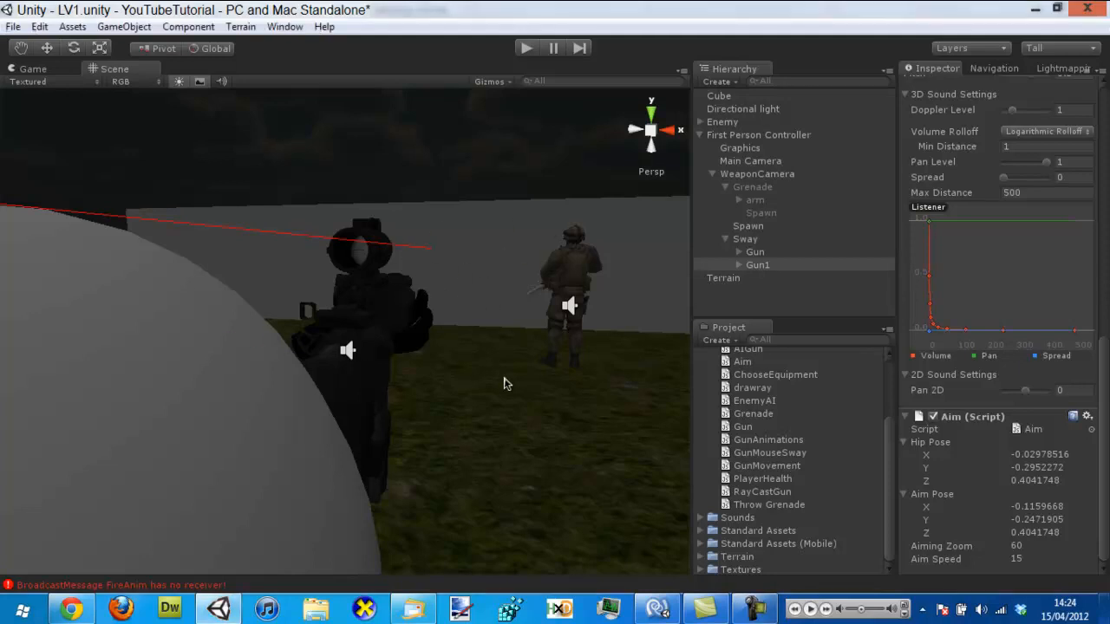
Select Gun1 and scroll the Inspector to its Aim script to edit it
click(757, 264)
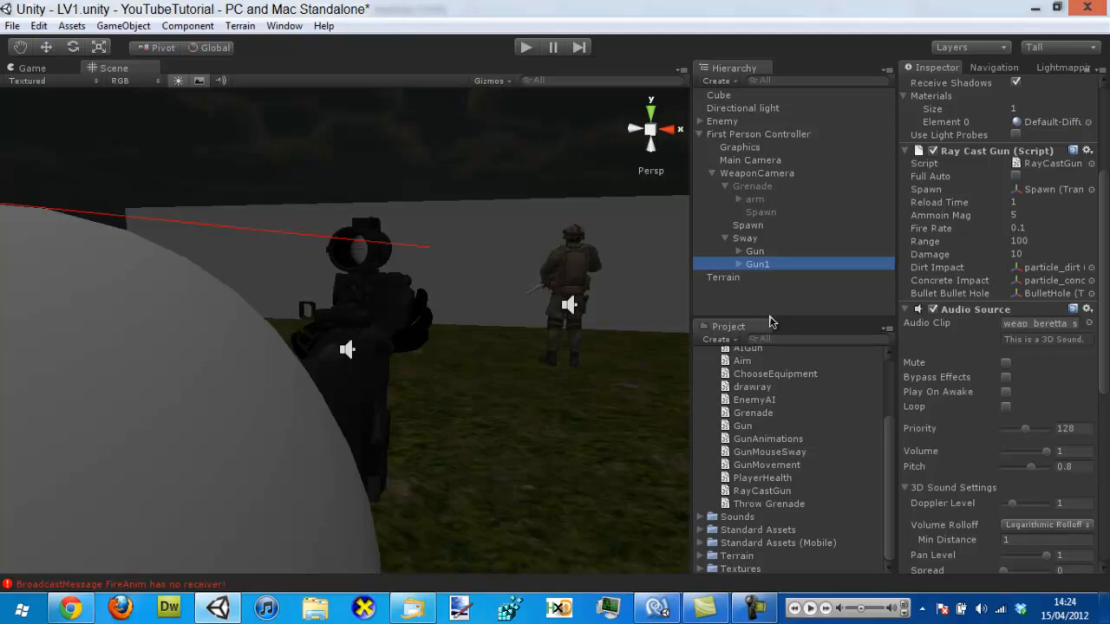
scroll(down, 3)
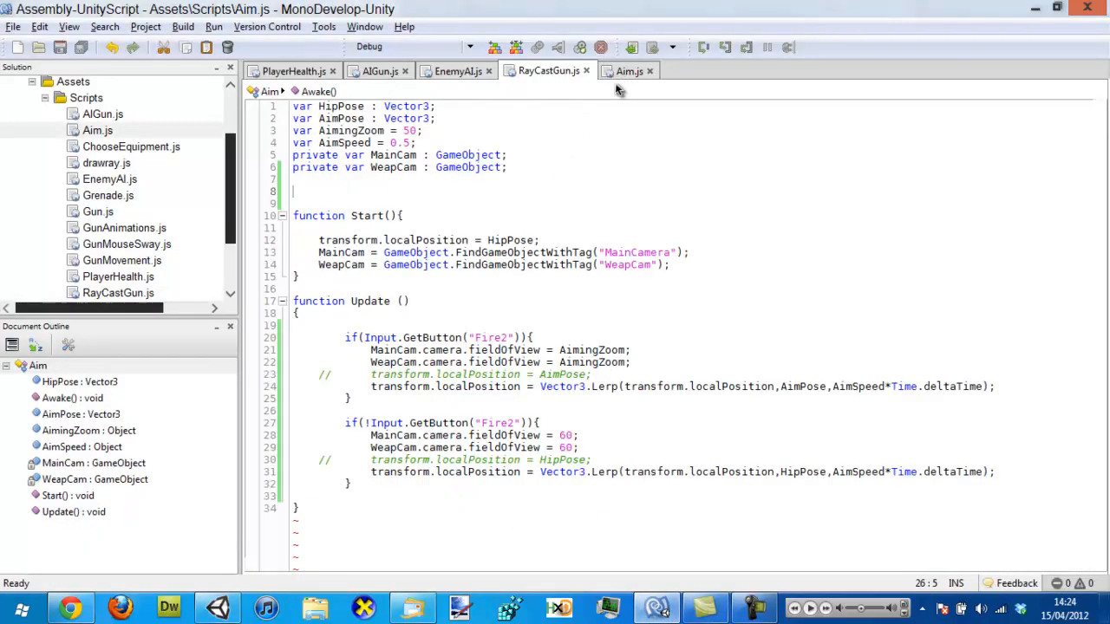
Begin a 'var SprintRotation' declaration on a new line after AimPose
click(628, 70)
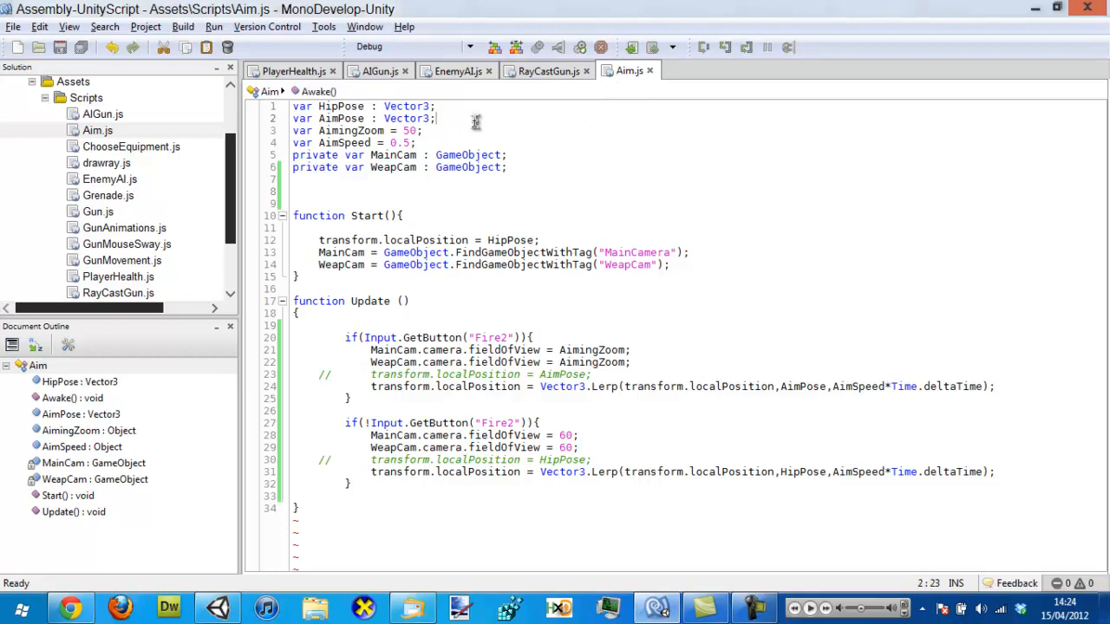
click(656, 607)
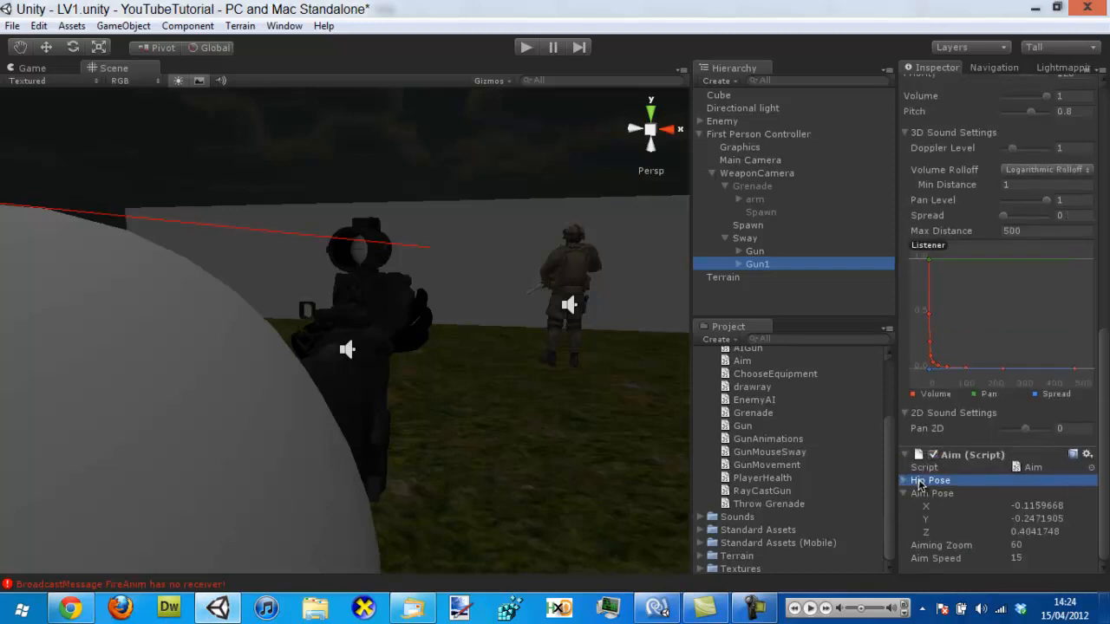
click(657, 607)
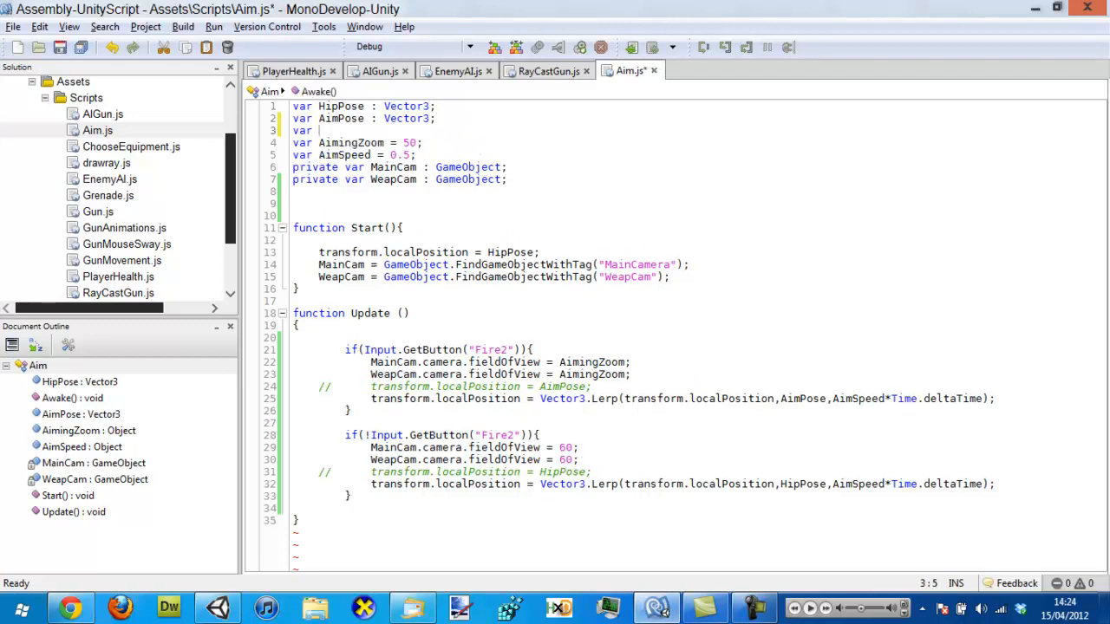
text(Sp)
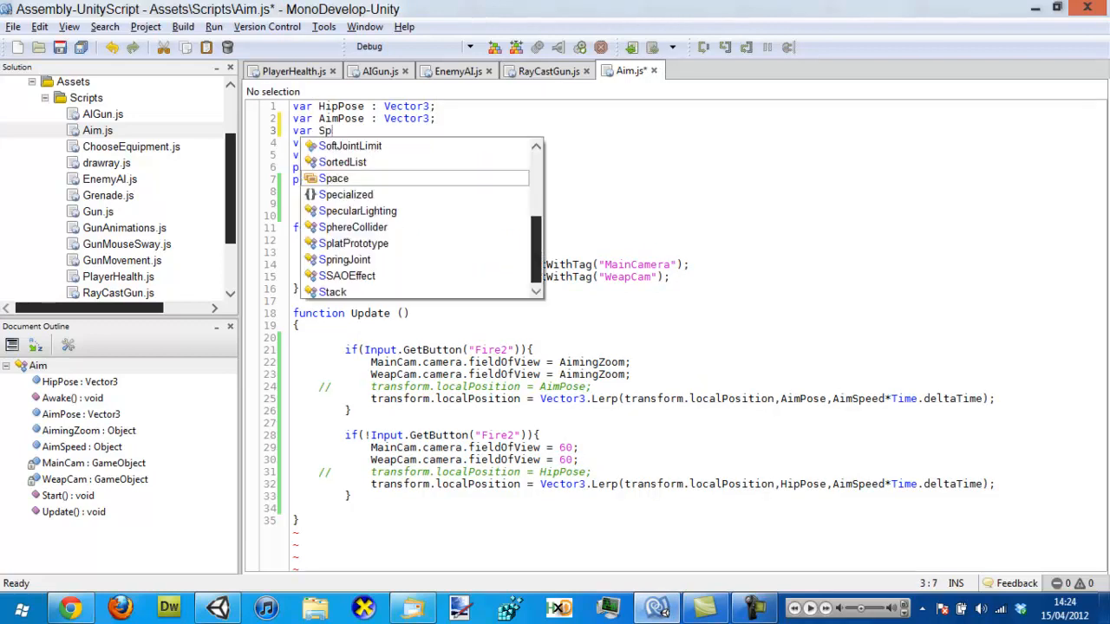
text(rintRo)
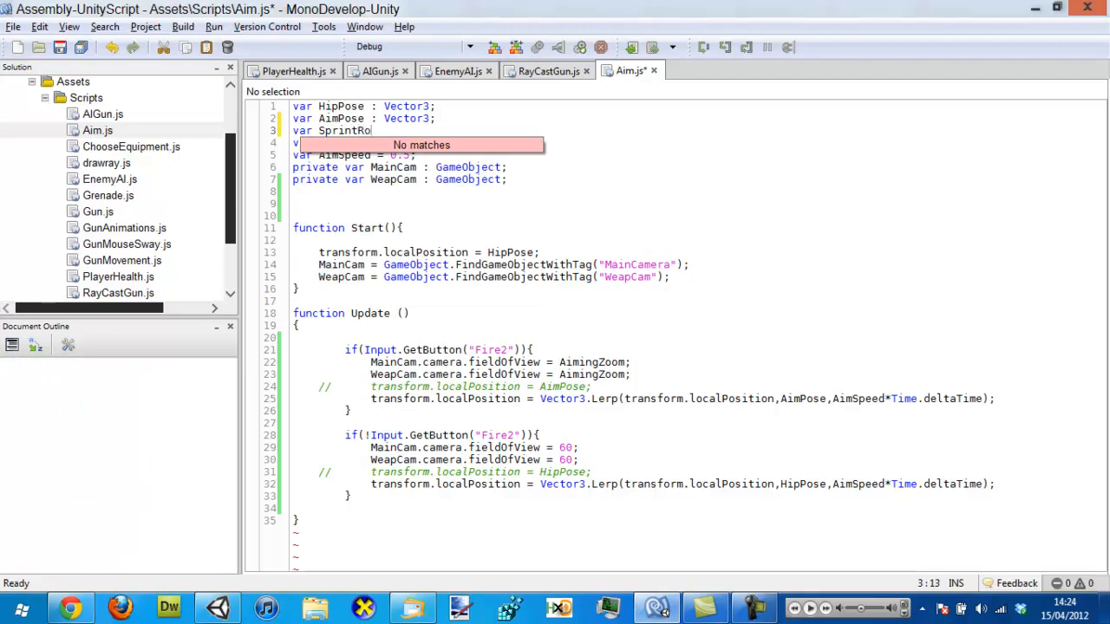
text(tation)
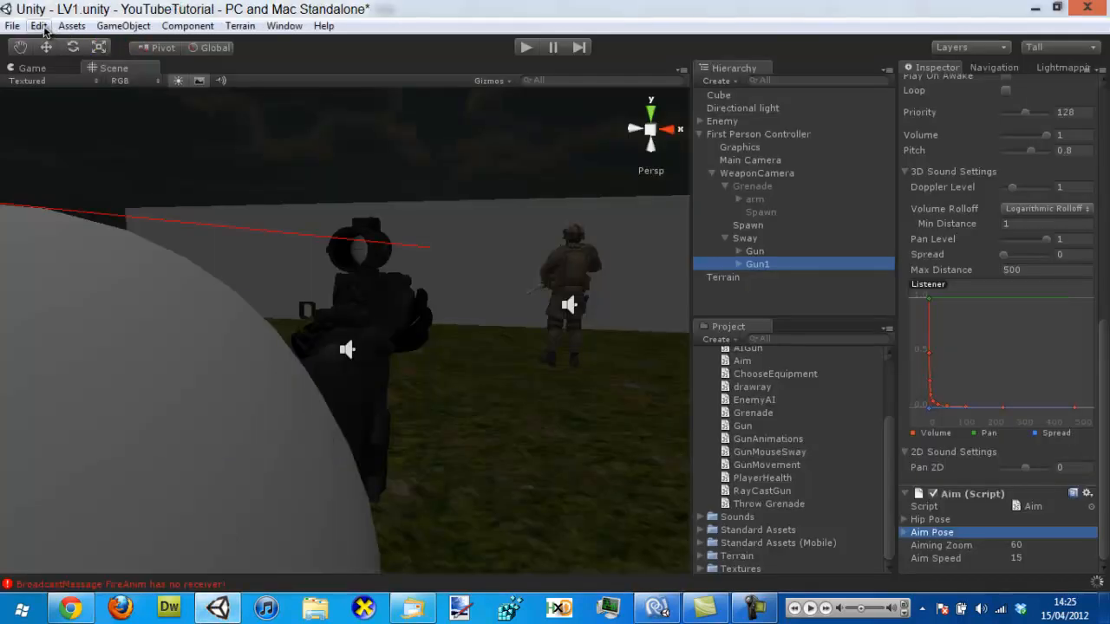
Add a Sprint axis in Input settings and set its Positive Button
click(38, 25)
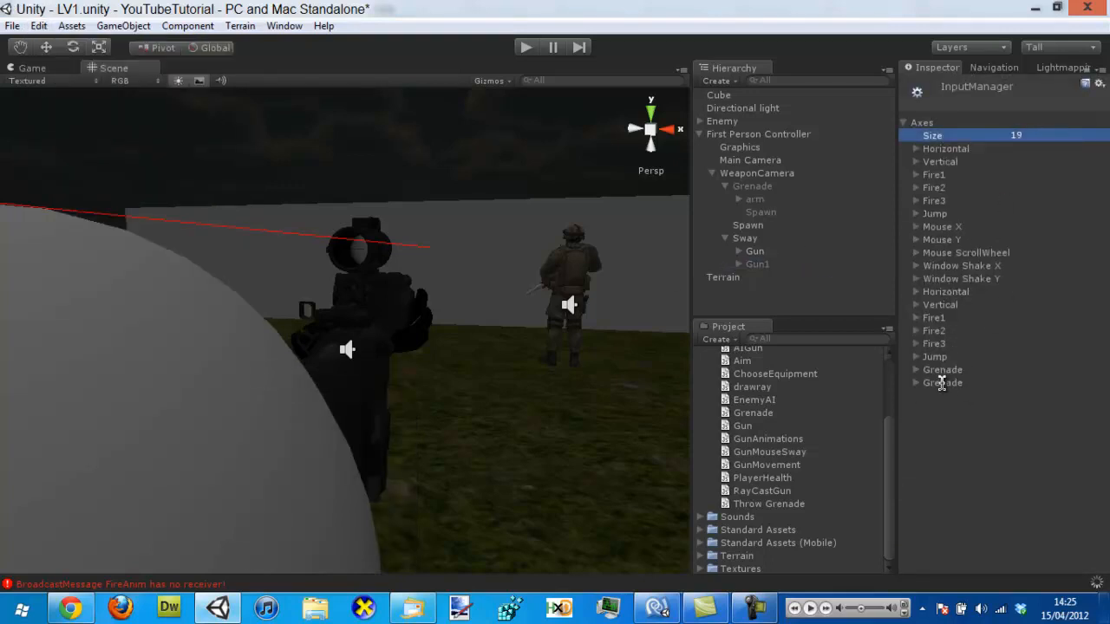
click(916, 382)
text(Sprint)
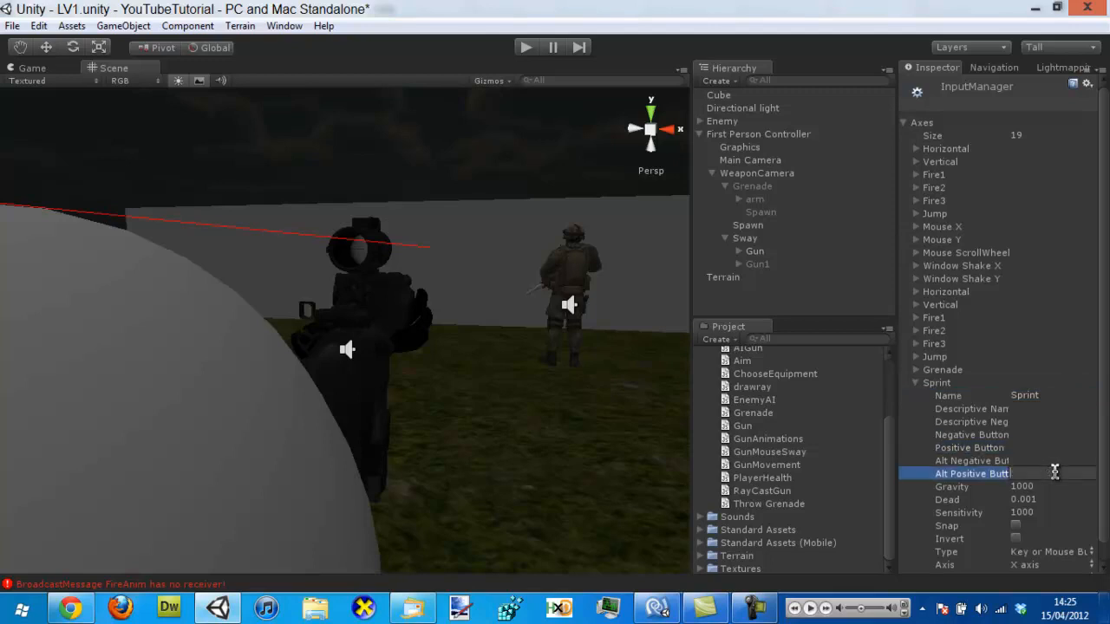
click(970, 447)
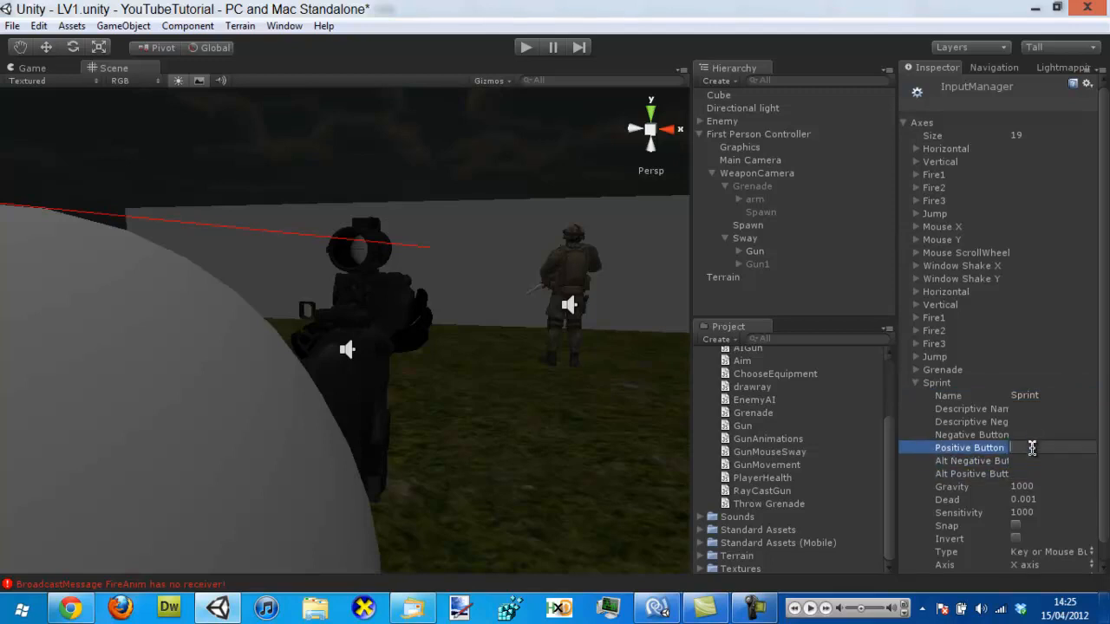
scroll(down, 3)
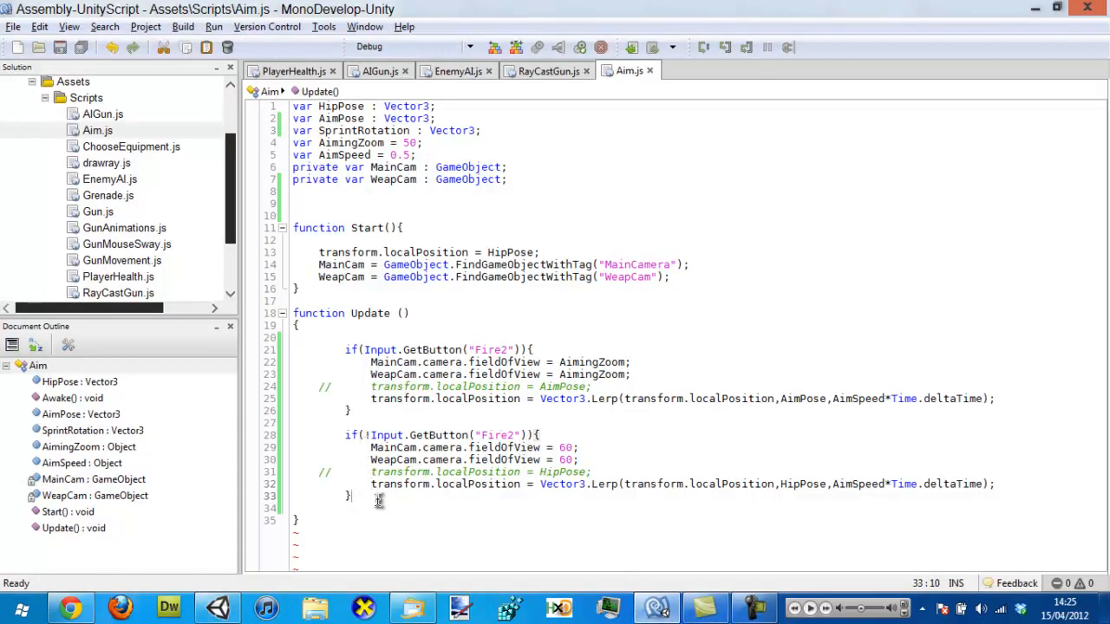
Type the if(Input.GetButton("Sprint")) check assigning transform.localRotation
text(if()
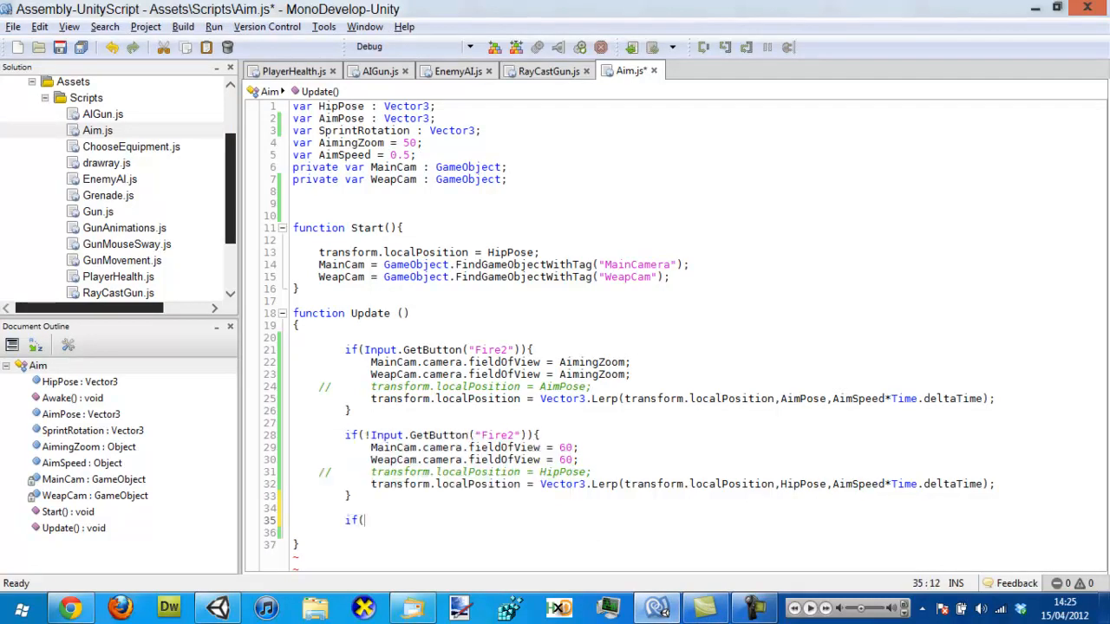
text(Input.GetButton()
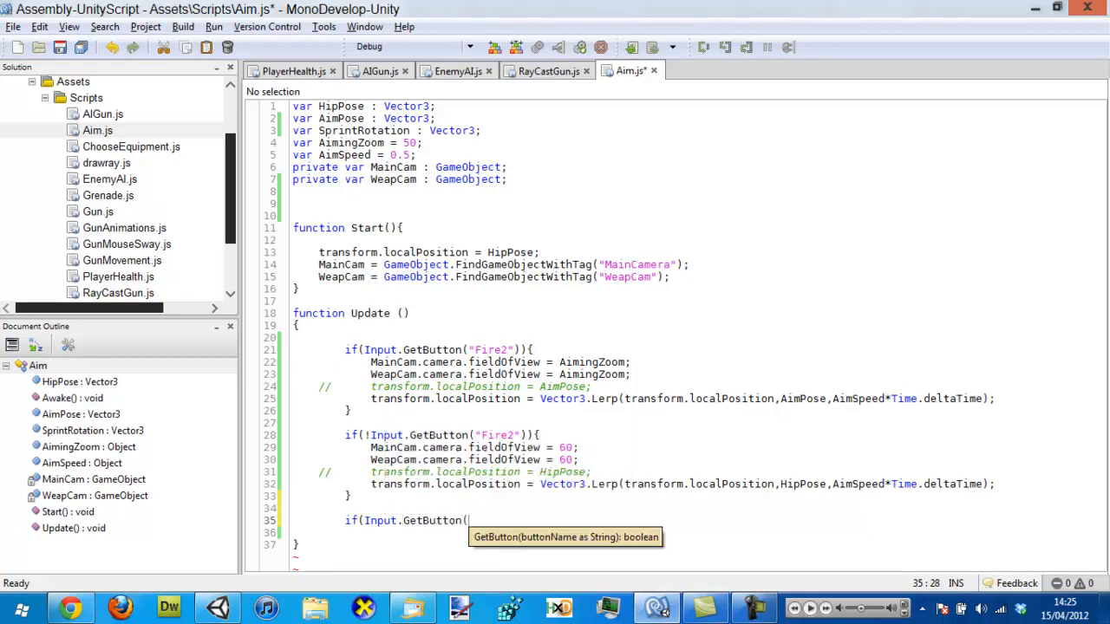
text("S)
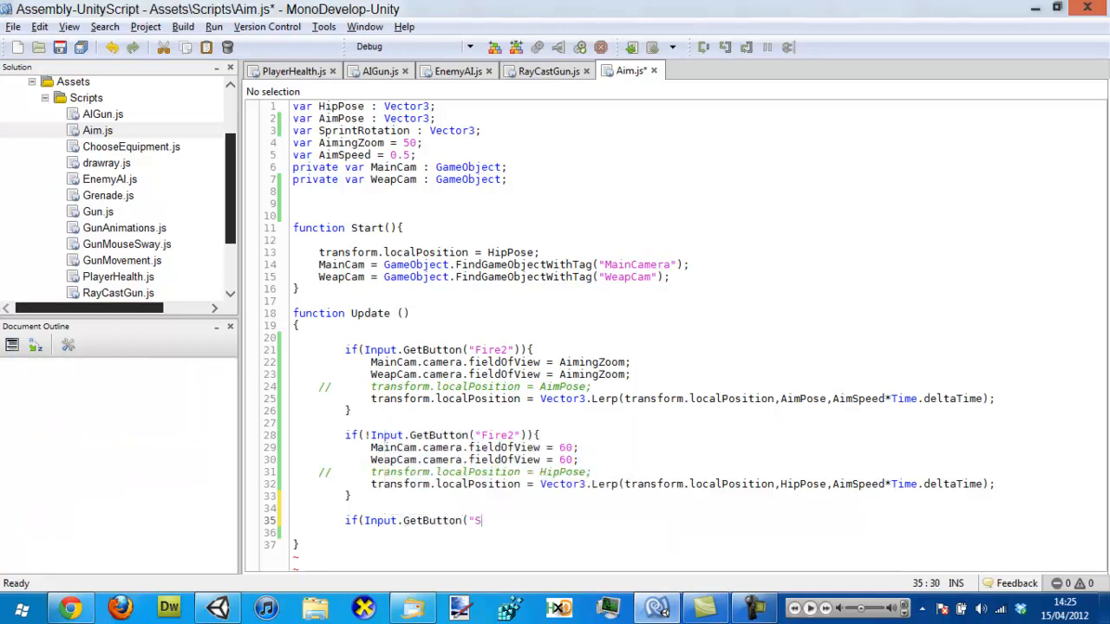
text(print")){)
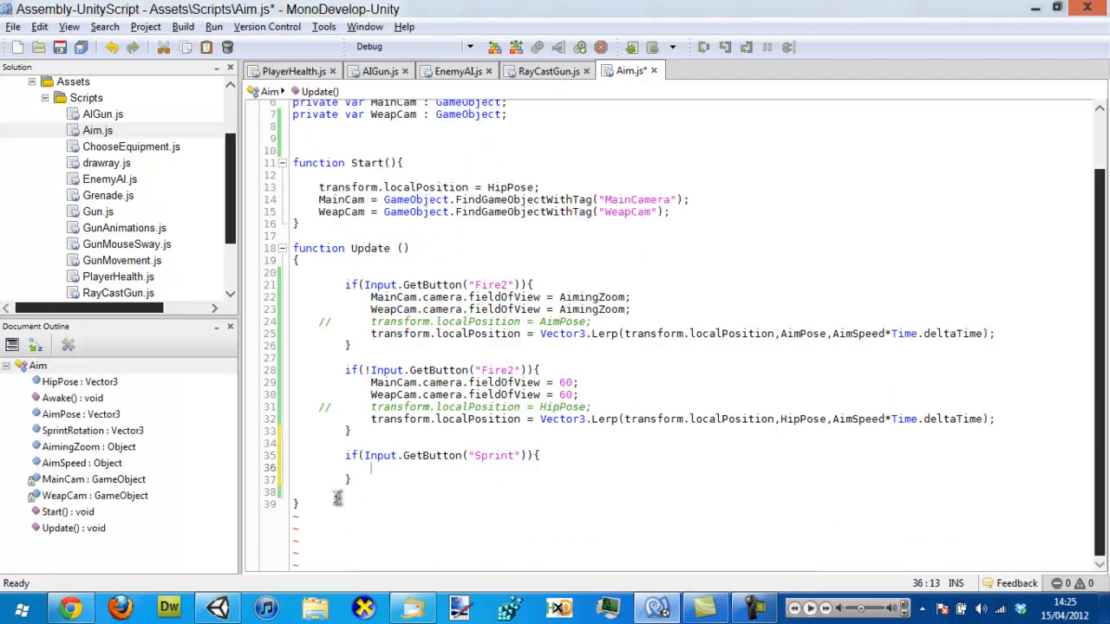
text(traNS)
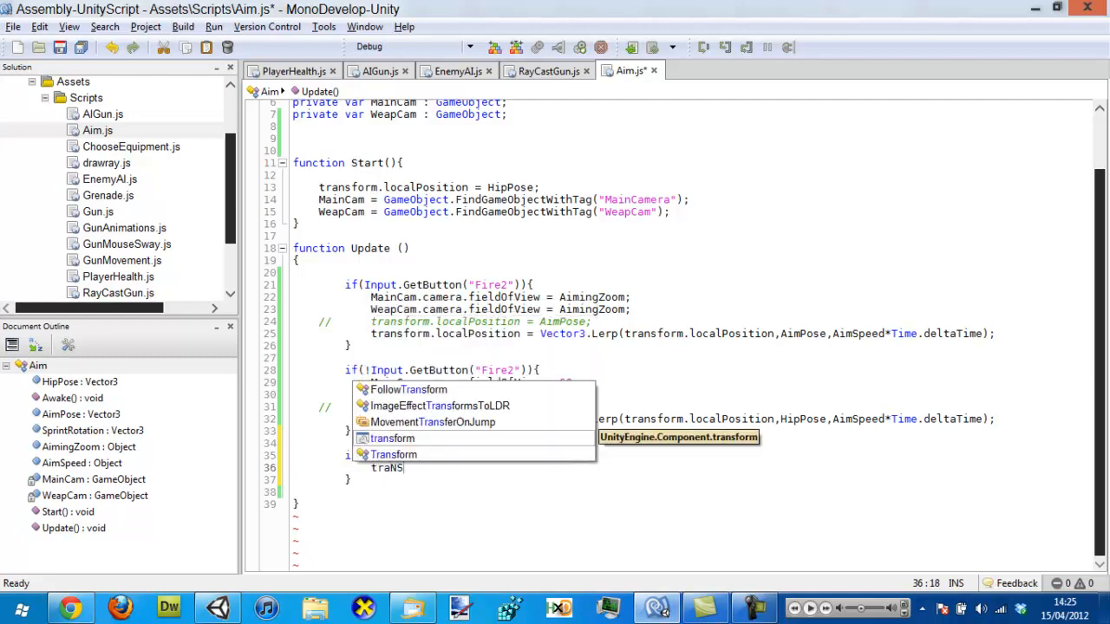
text(L)
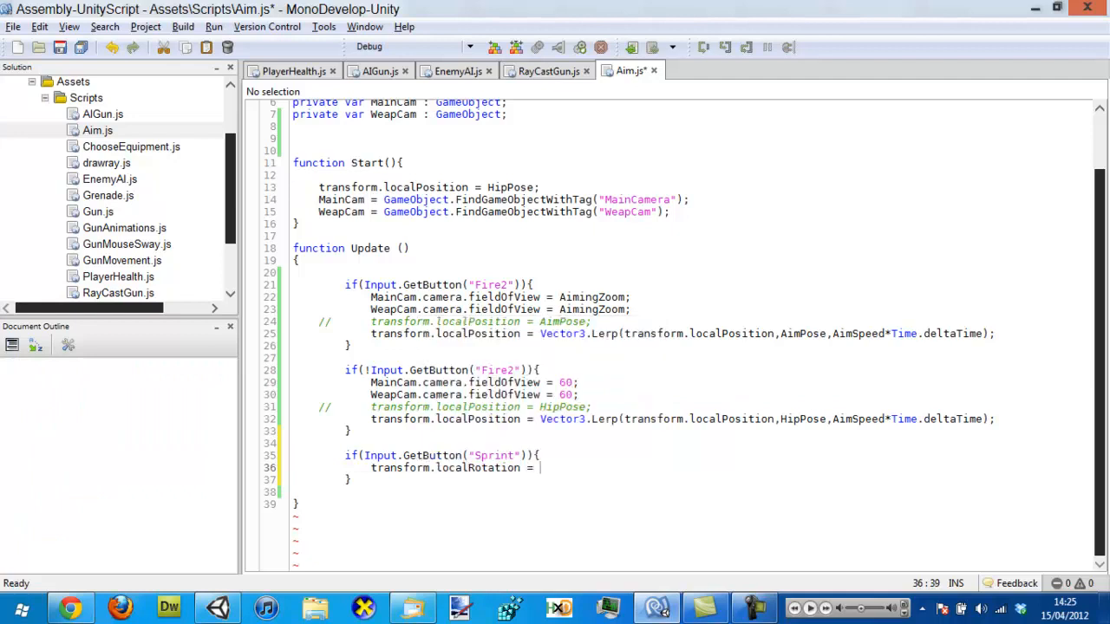
Complete it with Quaternion.Lerp(transform.localRotation, SprintRotation, 1)
text(Quaternion.Lerp)
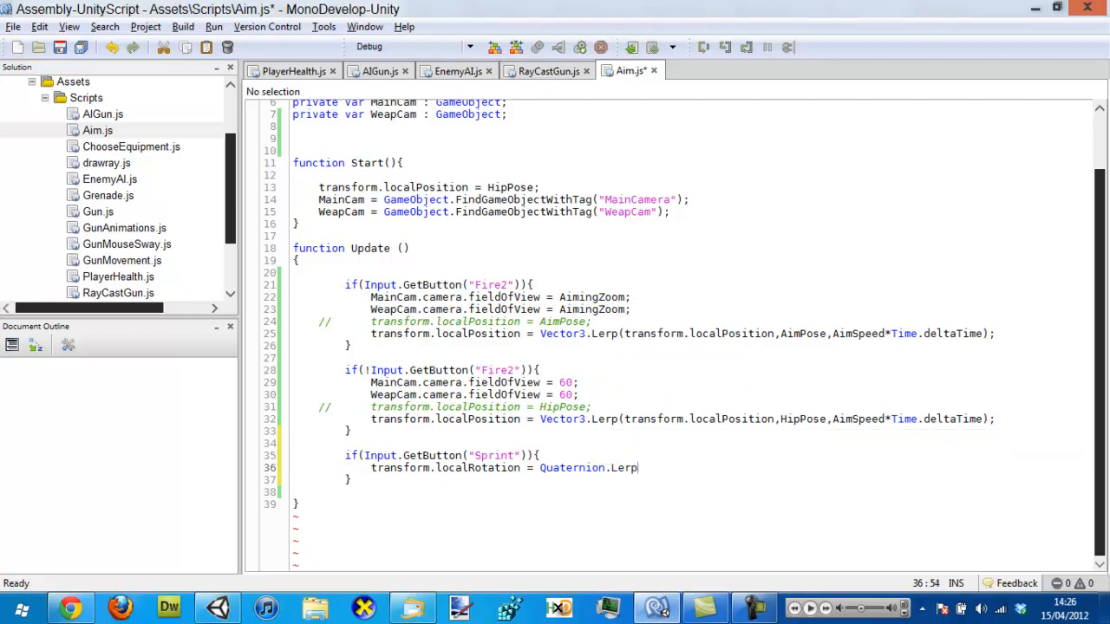
text((trans)
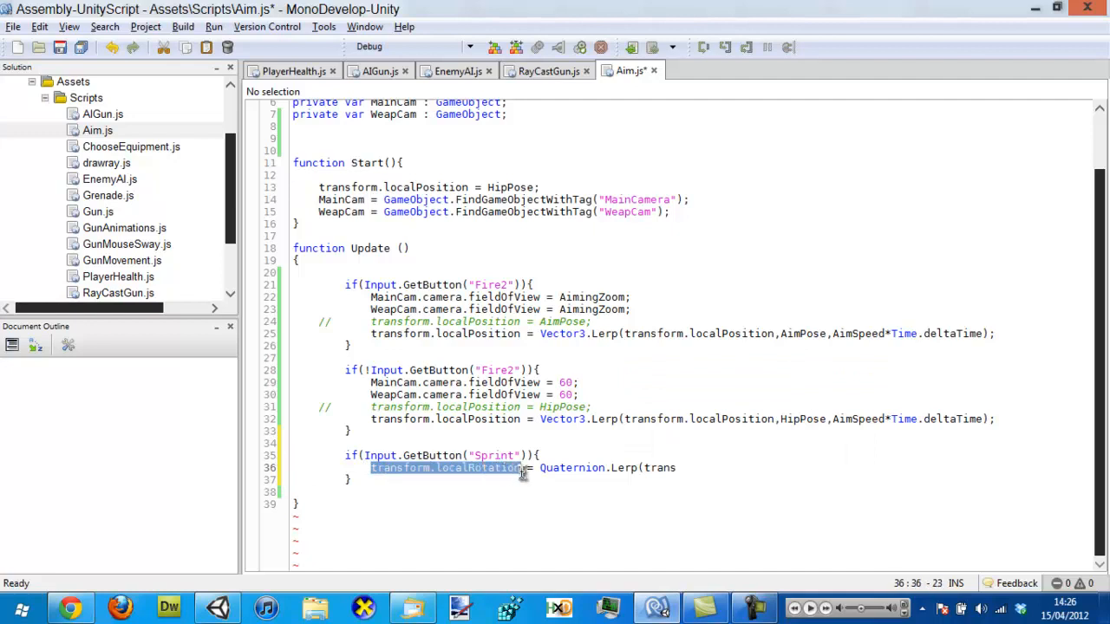
text(transform.localRotation,)
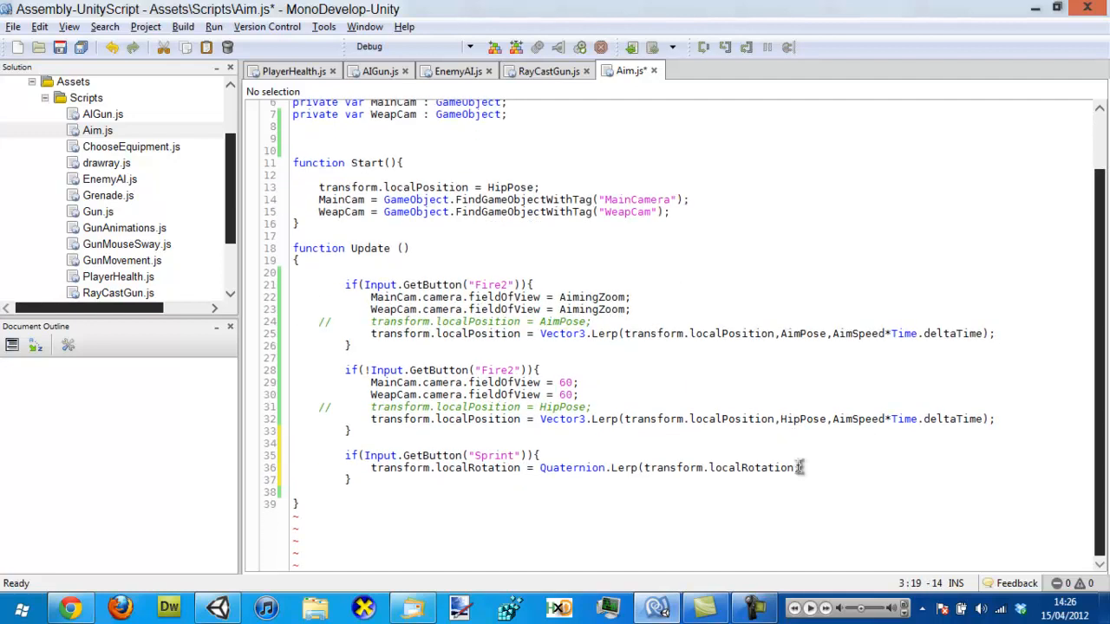
text(SprintRotation,)
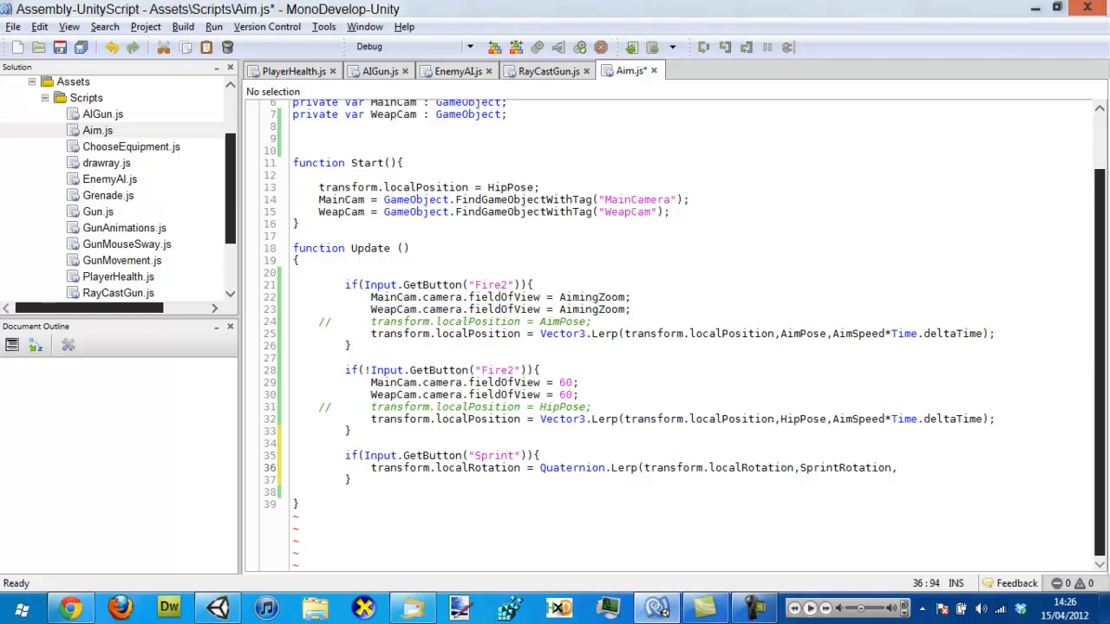
text(1)
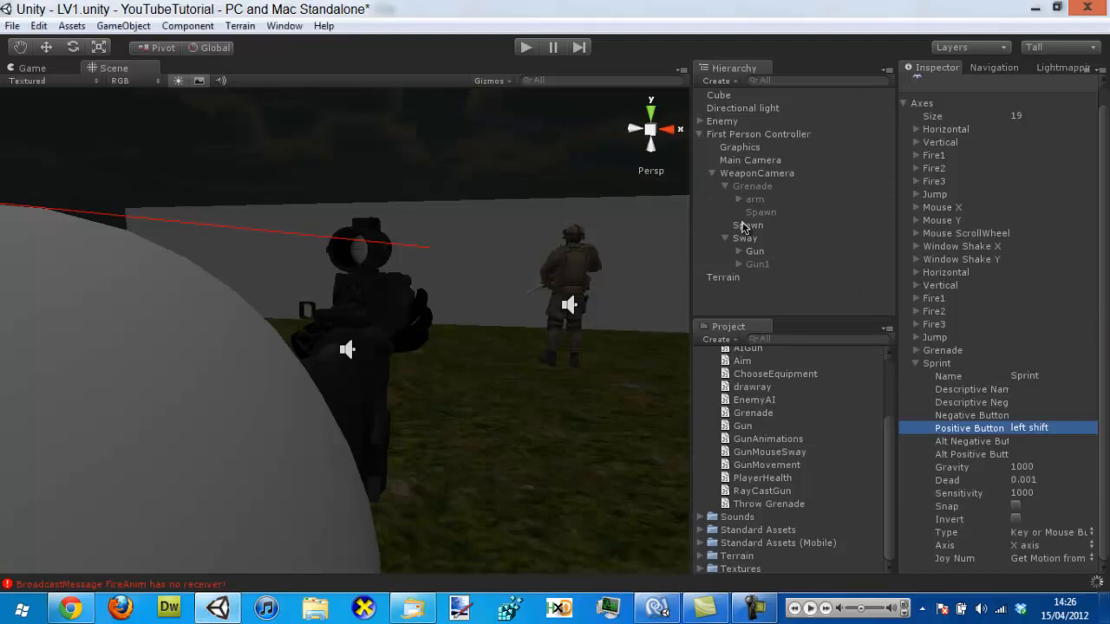
Select the Gun and change SprintRotation's type from Vector3 to Quaternion
click(757, 264)
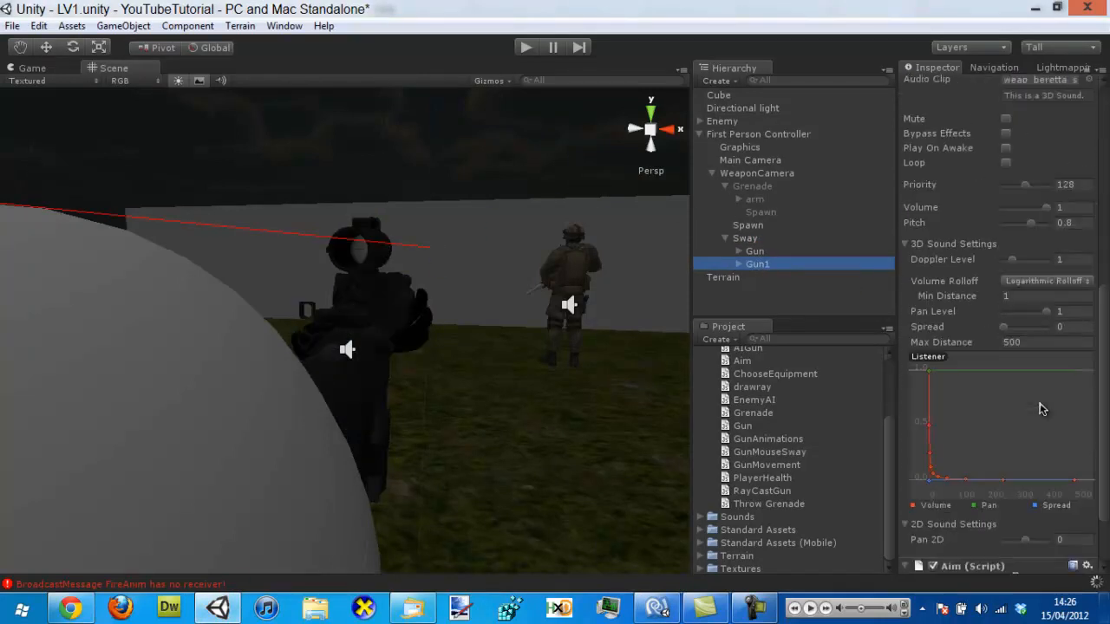
click(755, 250)
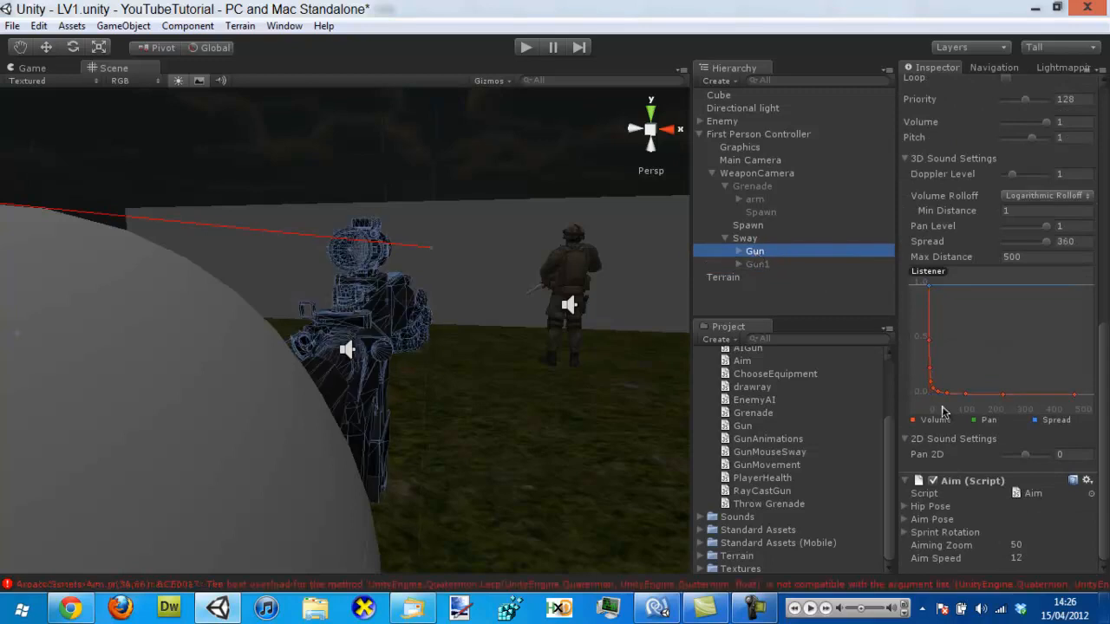
mouse_move(642, 572)
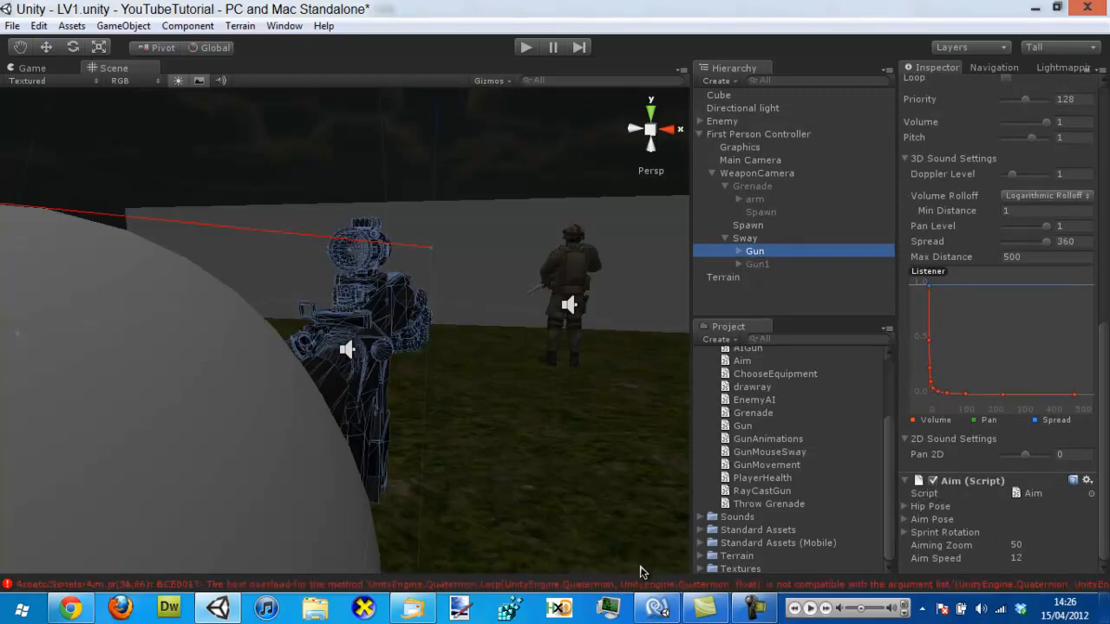
mouse_move(646, 581)
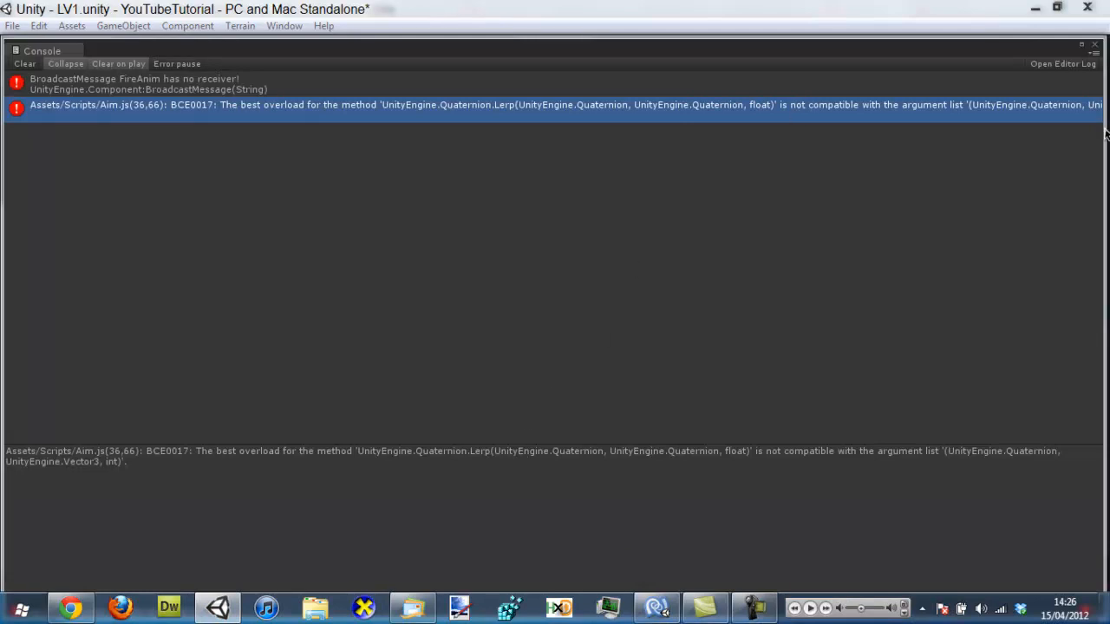
mouse_move(698, 496)
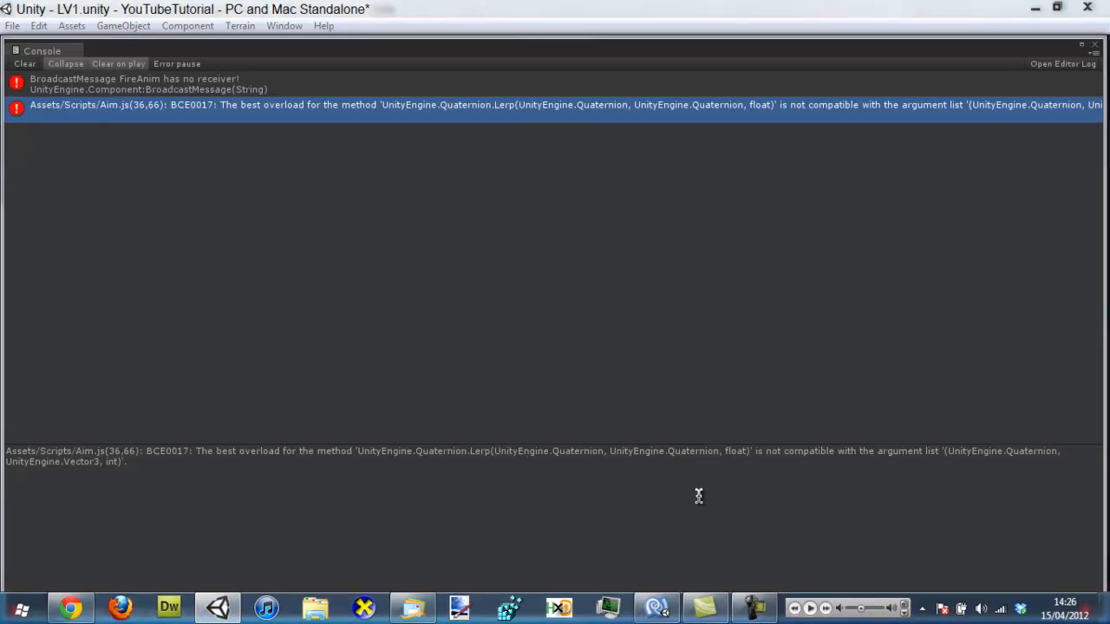
mouse_move(101, 464)
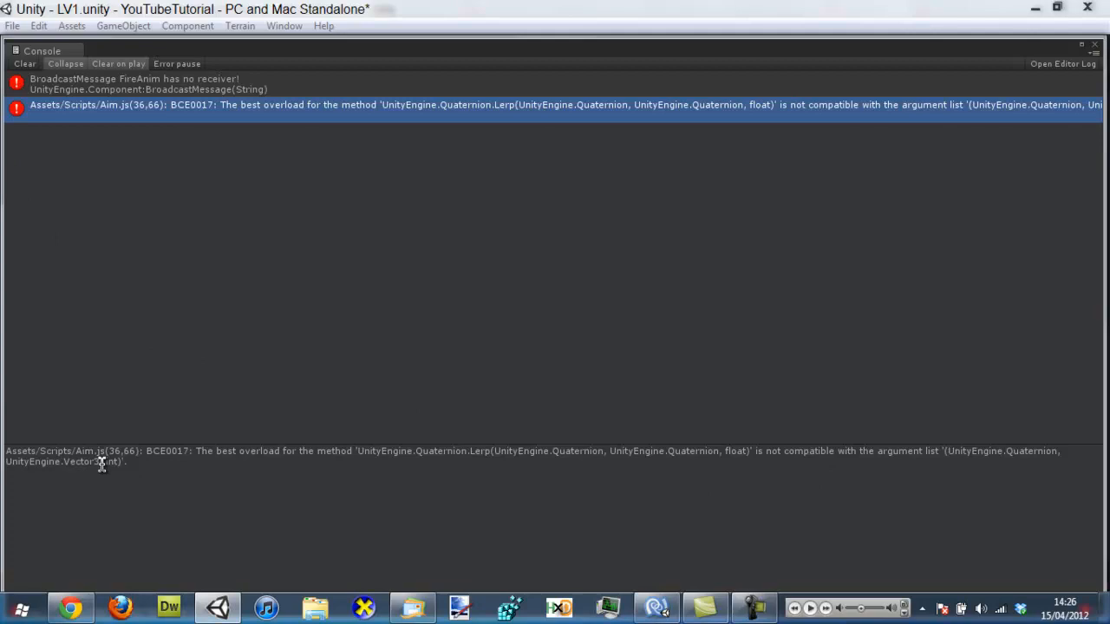
mouse_move(419, 529)
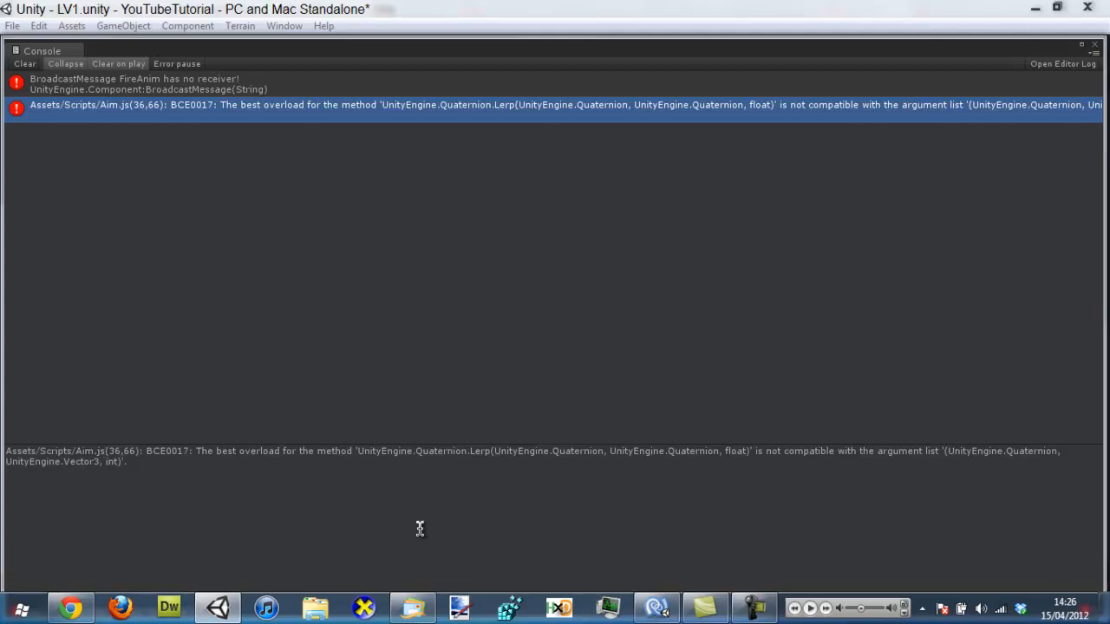
click(656, 607)
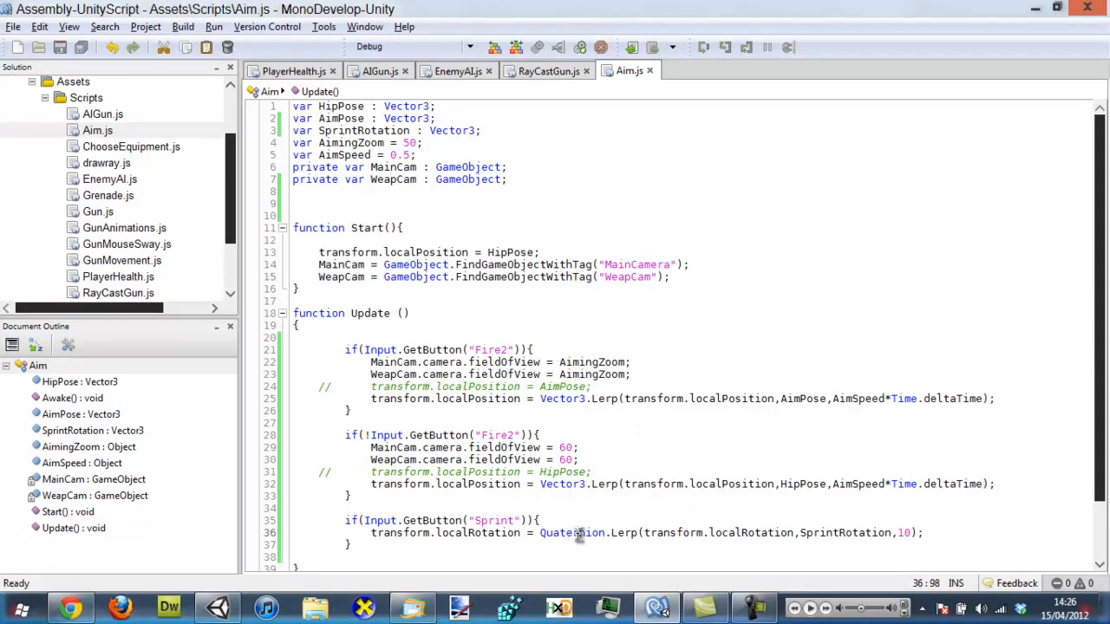
double_click(451, 130)
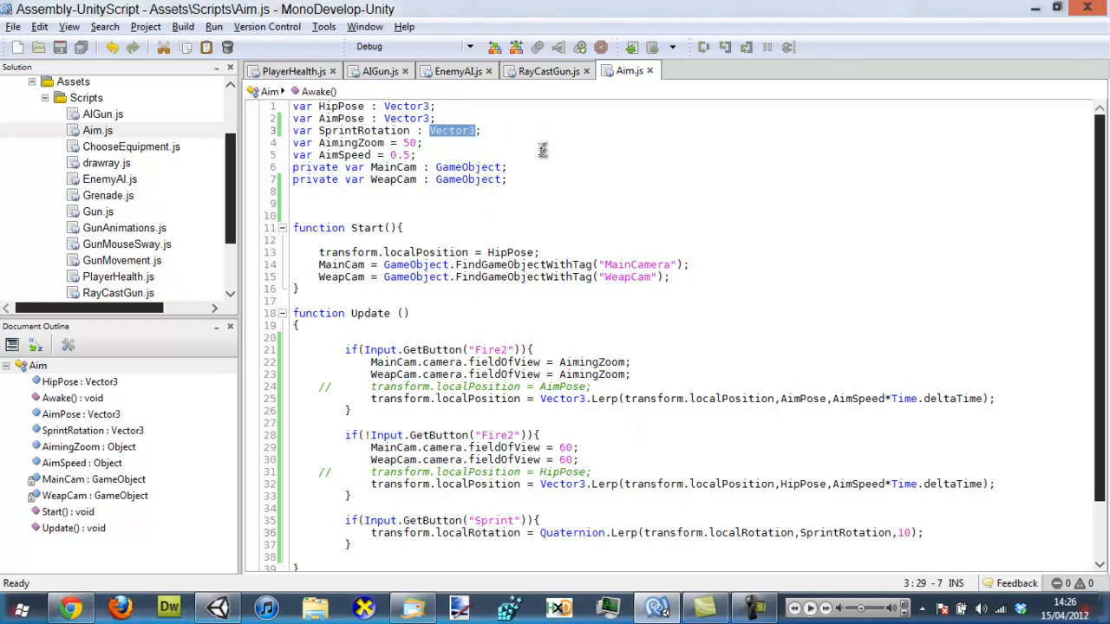
text(Quaternion)
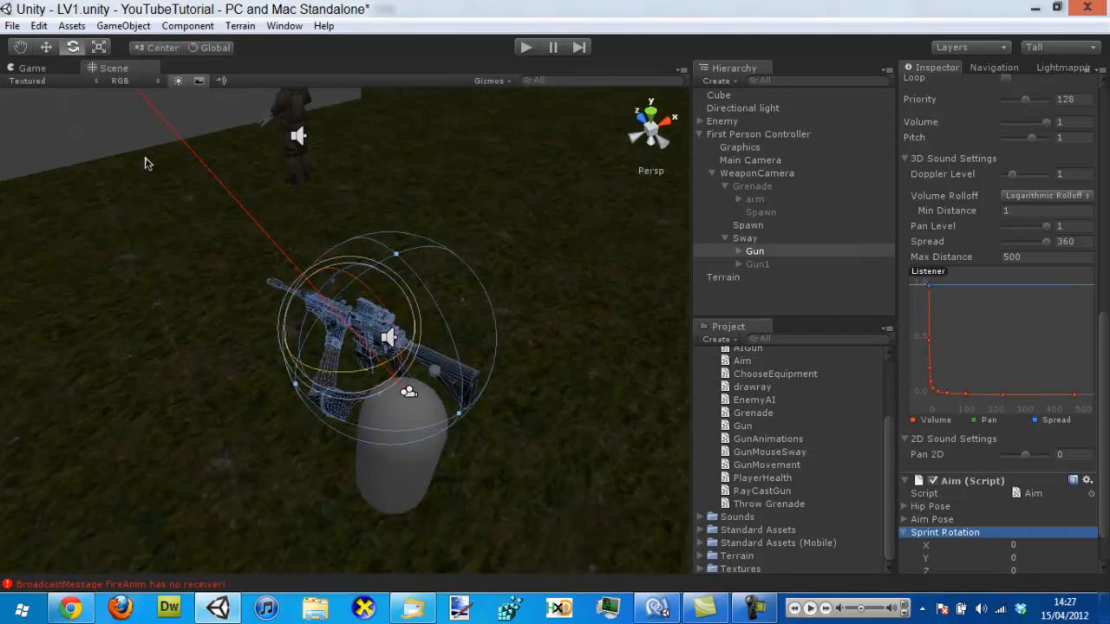
Trial-rotate the gun between Scene and Game views and read its Rotation Y
click(31, 67)
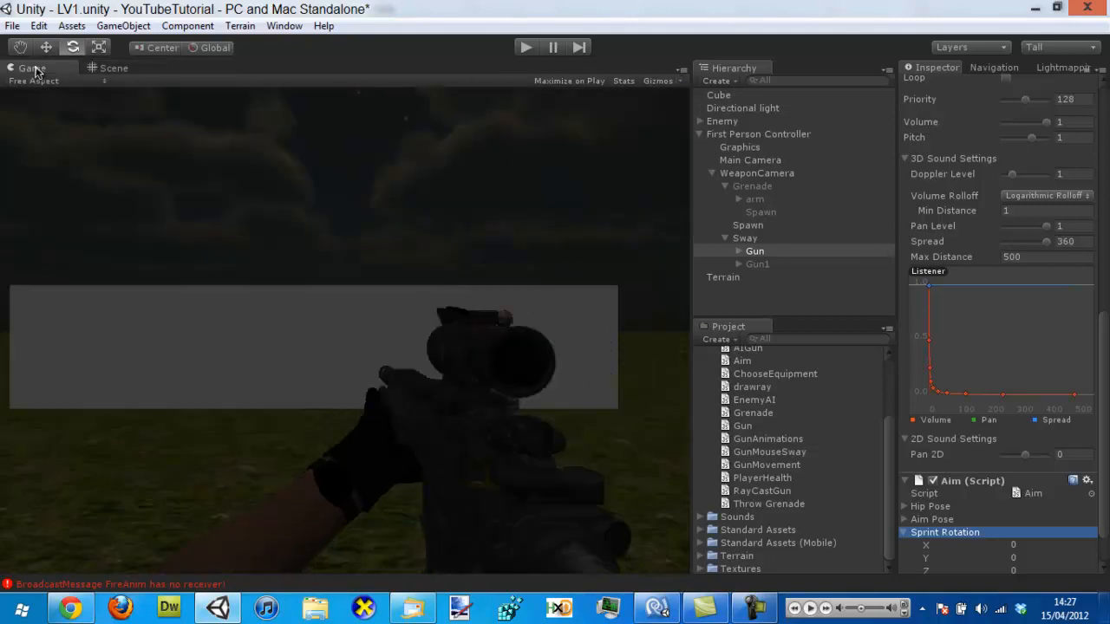
click(755, 250)
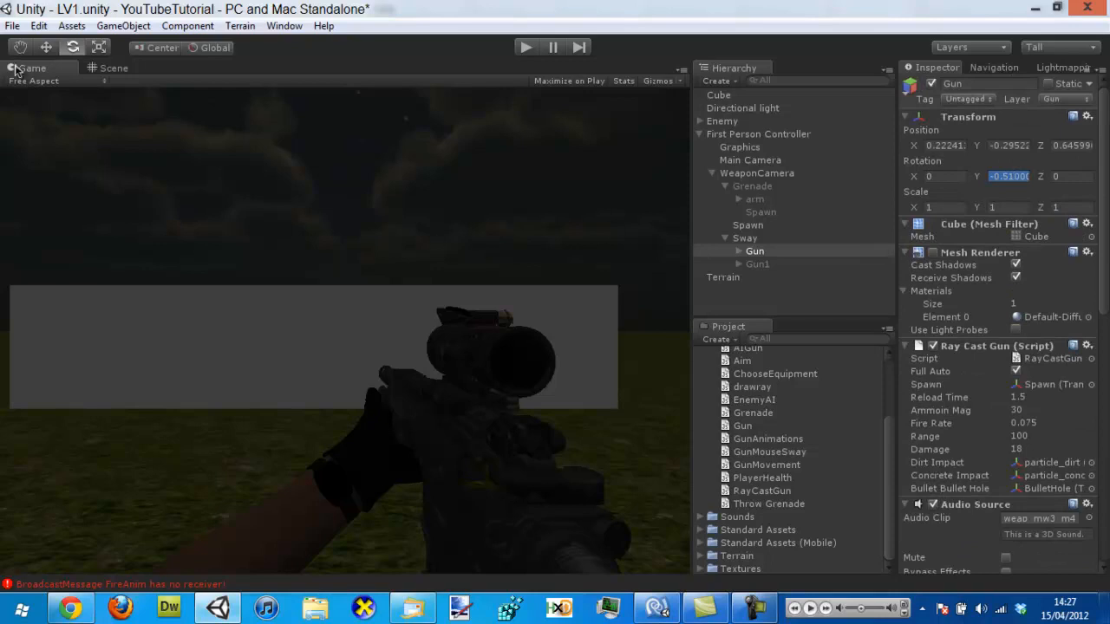
click(113, 68)
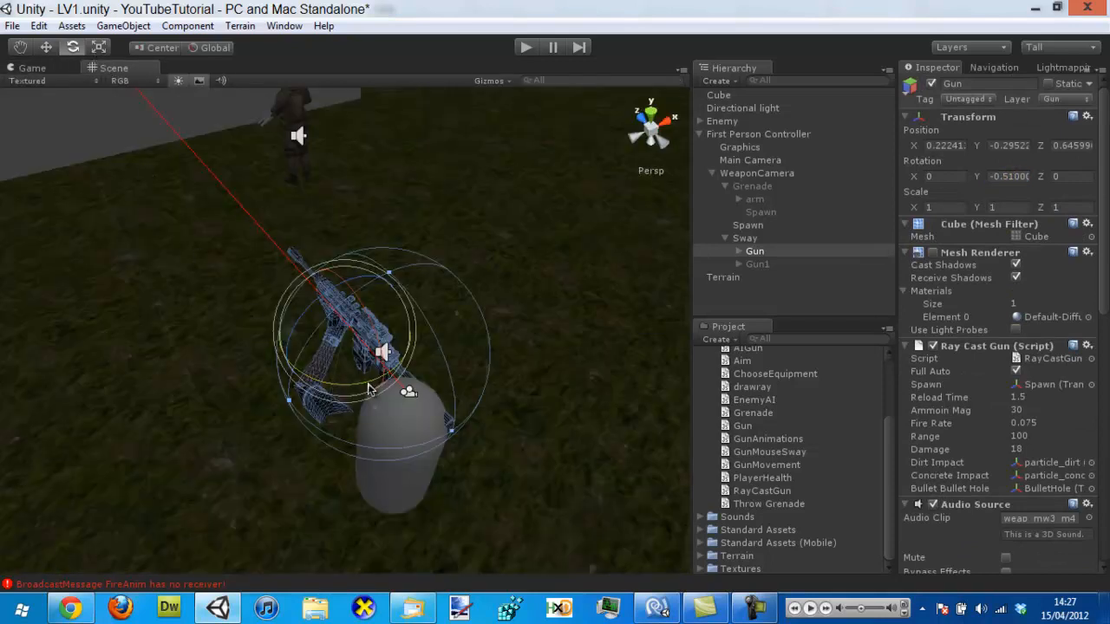
click(32, 68)
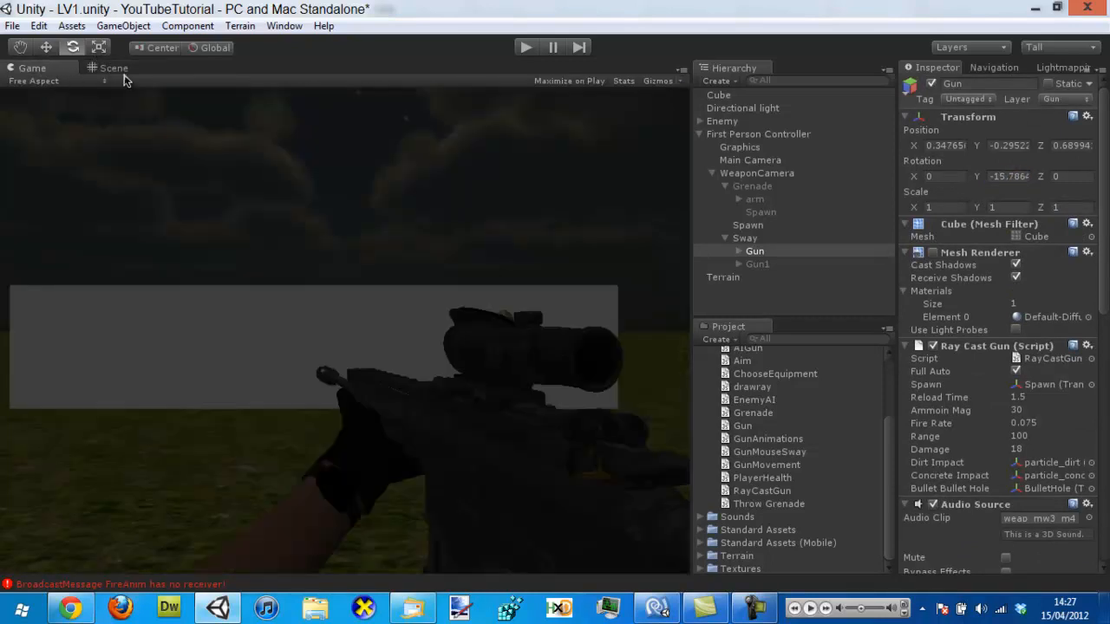
mouse_move(1010, 192)
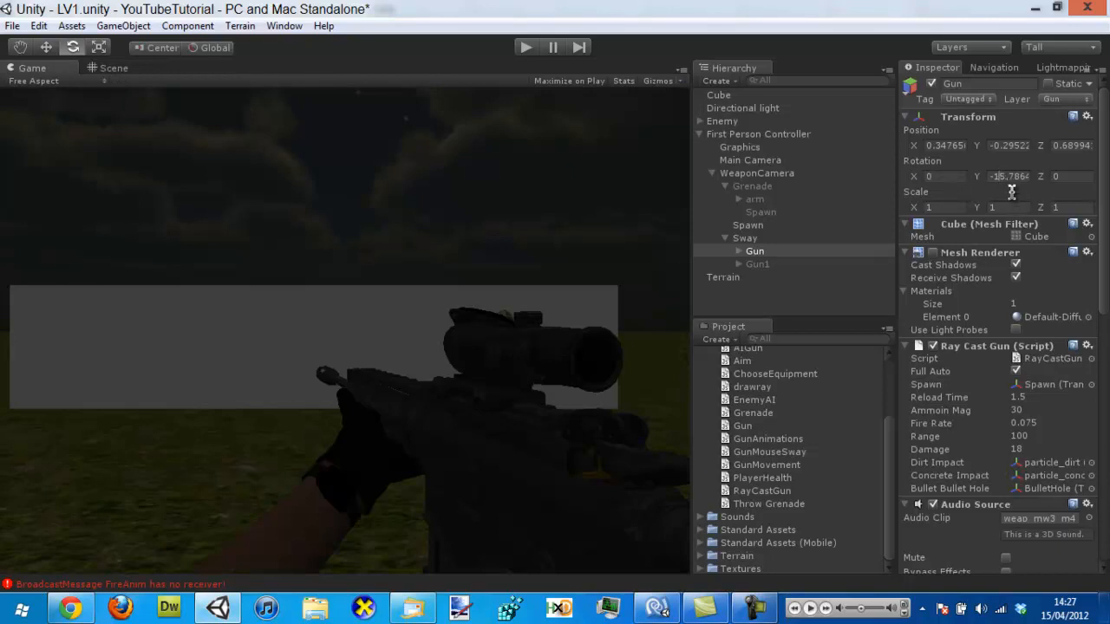
Set Sprint Rotation Y to -15.78644 and restore the gun's rotation
scroll(down, 3)
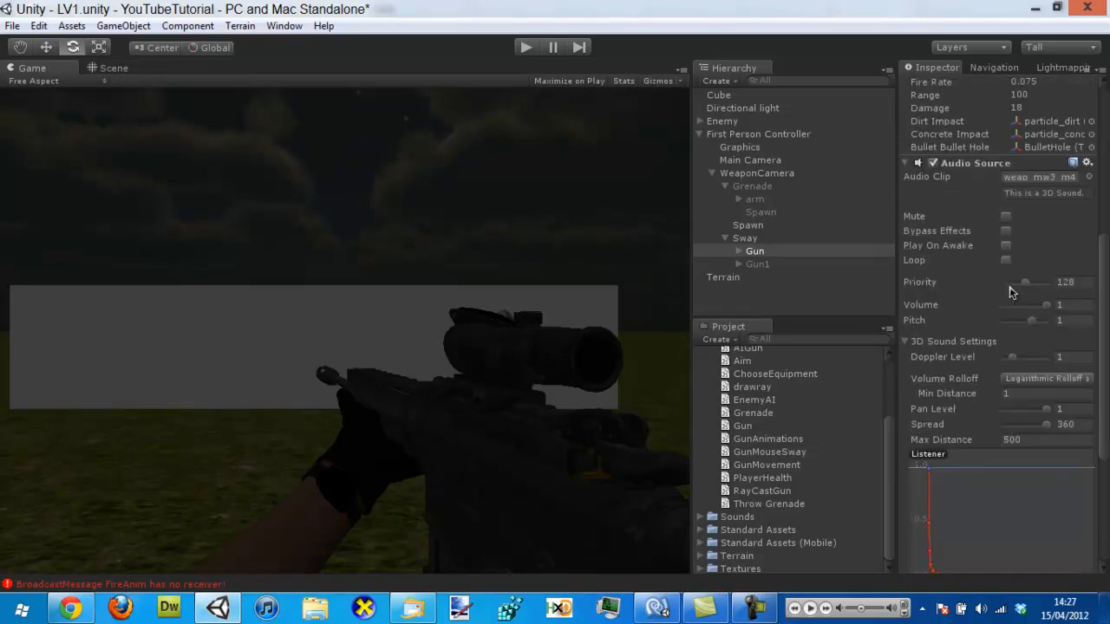
scroll(down, 3)
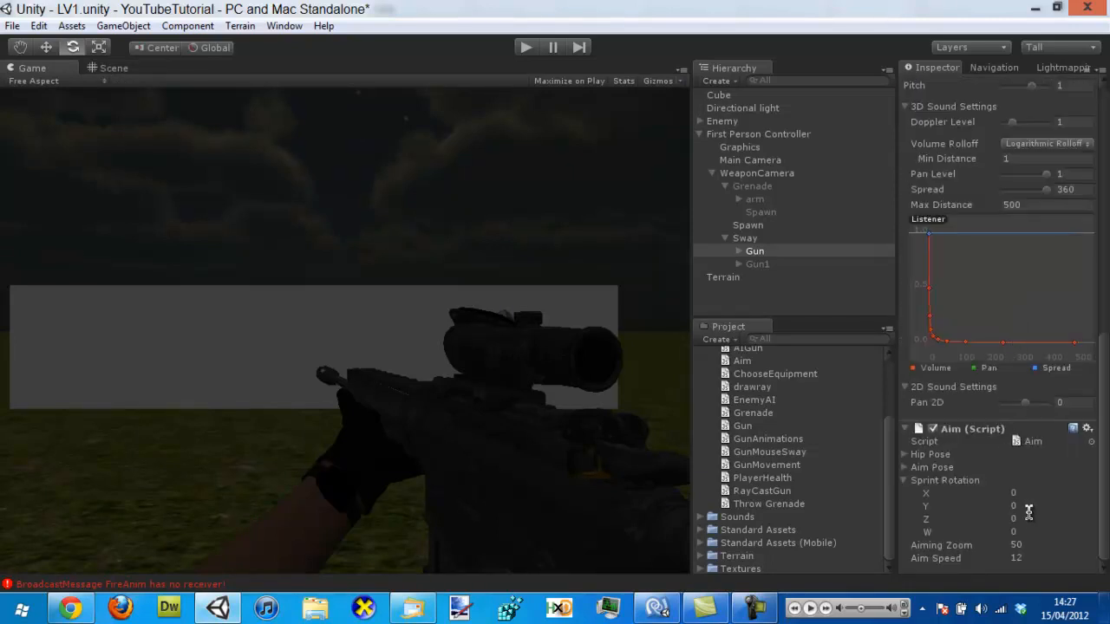
drag(1028, 506, 1051, 505)
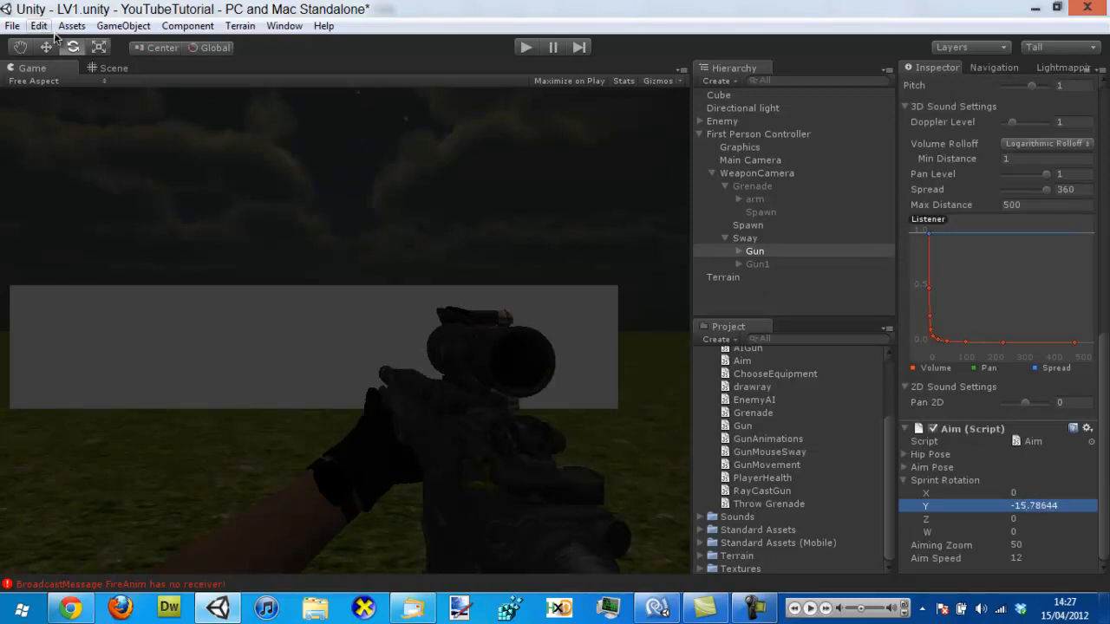
click(114, 68)
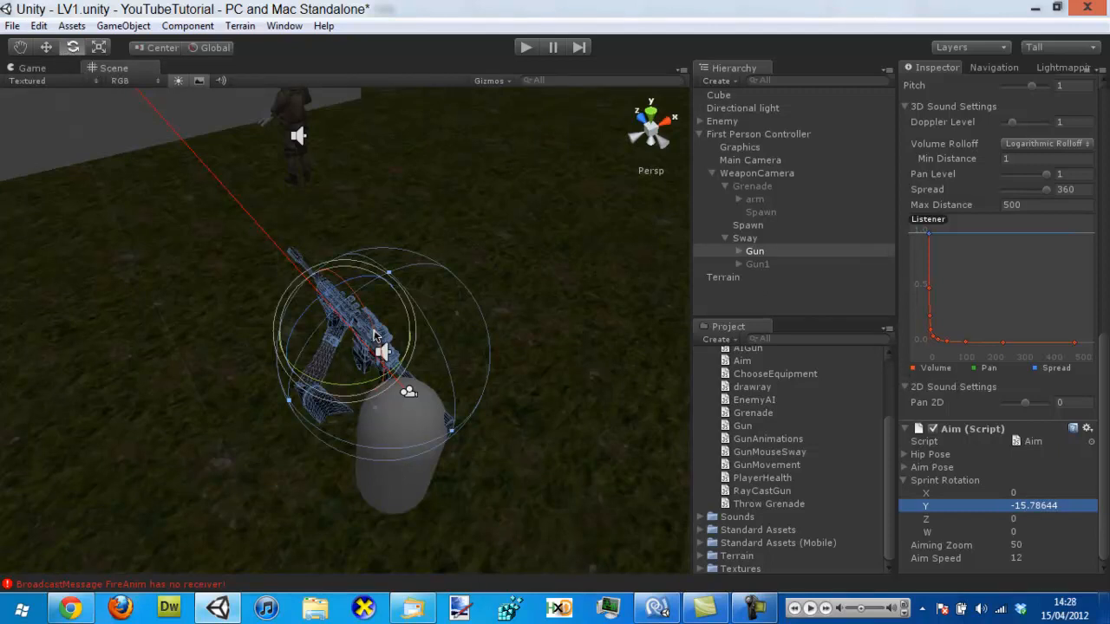
click(32, 67)
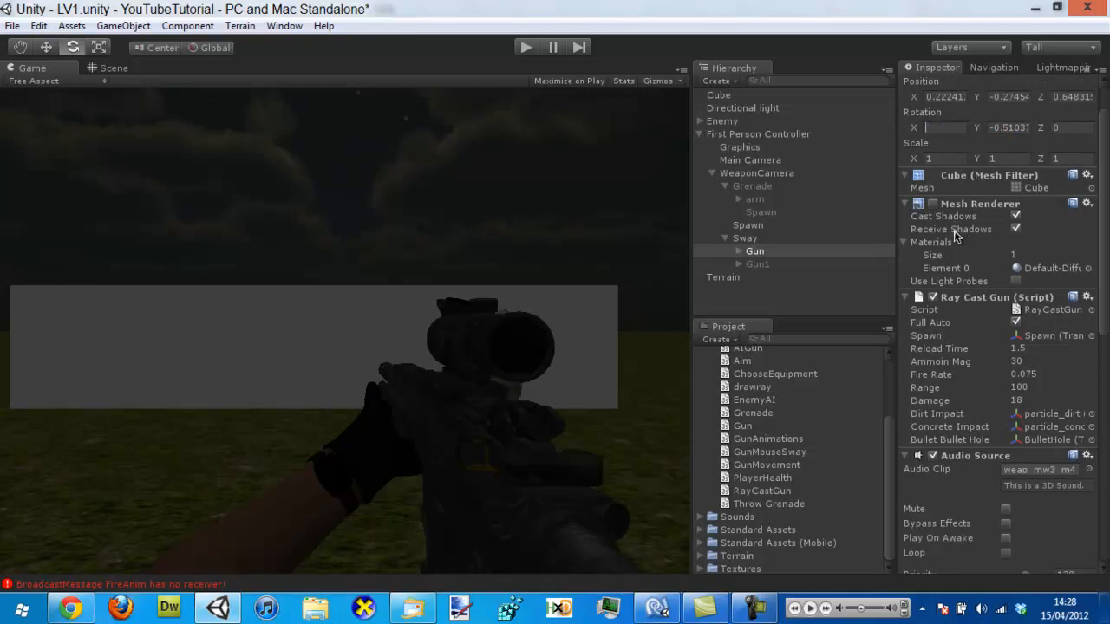
Play-test the scene, then enter 2.431717 as Sprint Rotation X
scroll(down, 3)
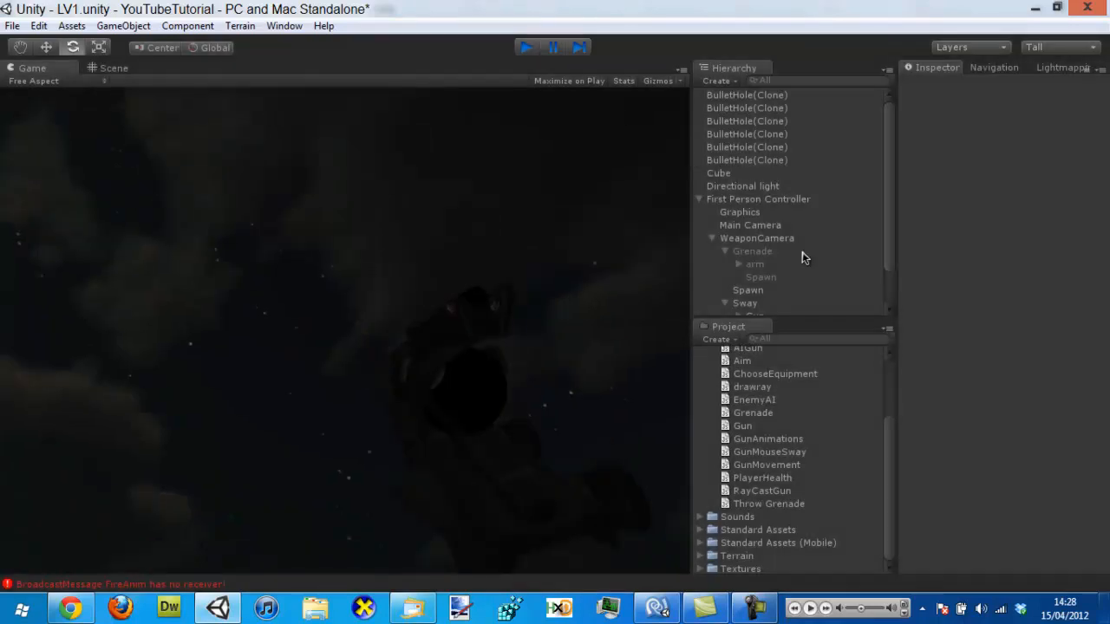
click(752, 185)
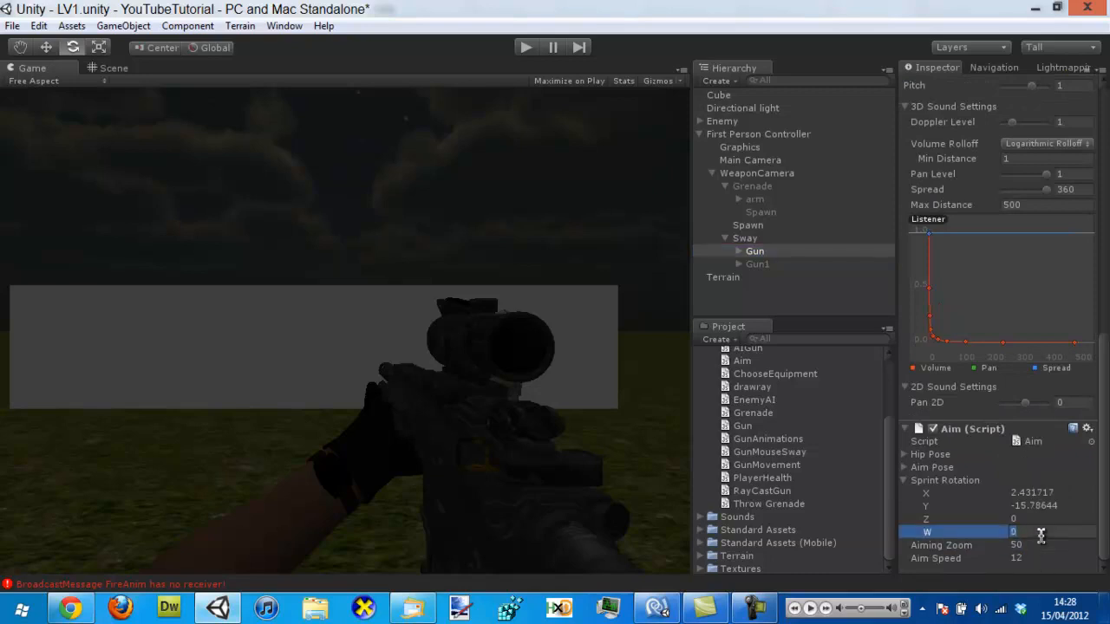
Set Sprint Rotation W to 180 and begin a private declaration in Aim.js
text(180)
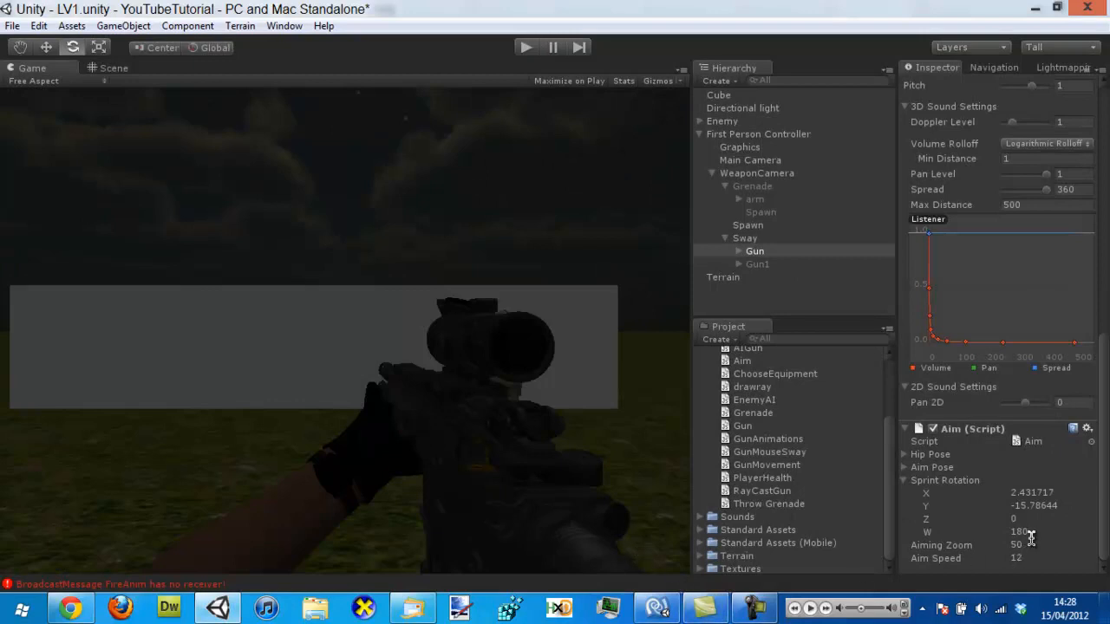
click(656, 607)
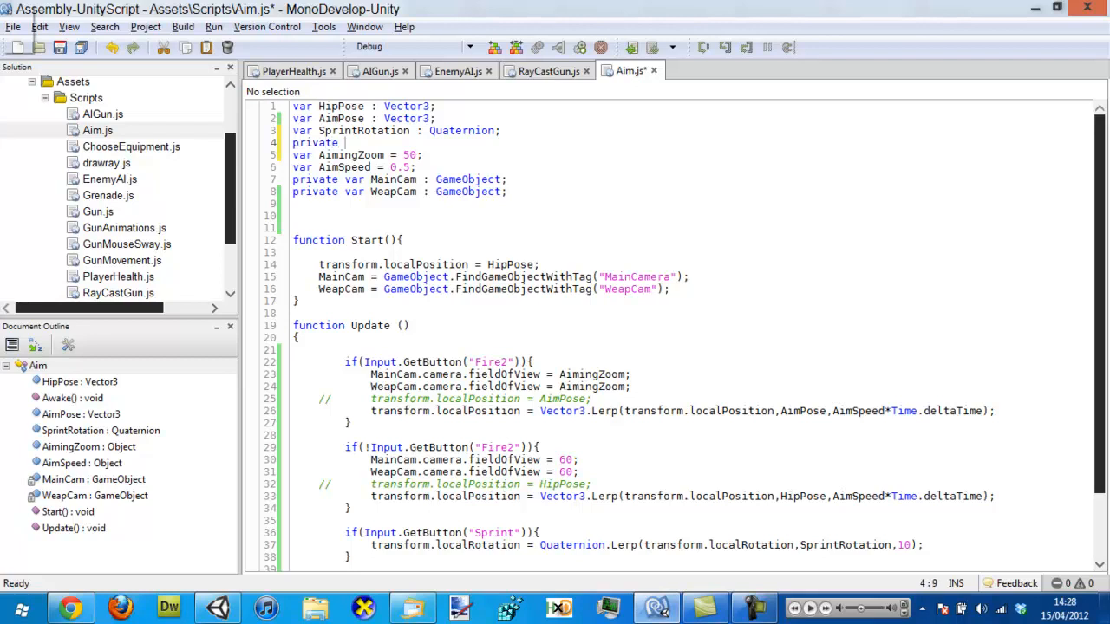
Declare 'private var DefaultRot : Quaternion;' on line 4 and save Aim.js
text(var)
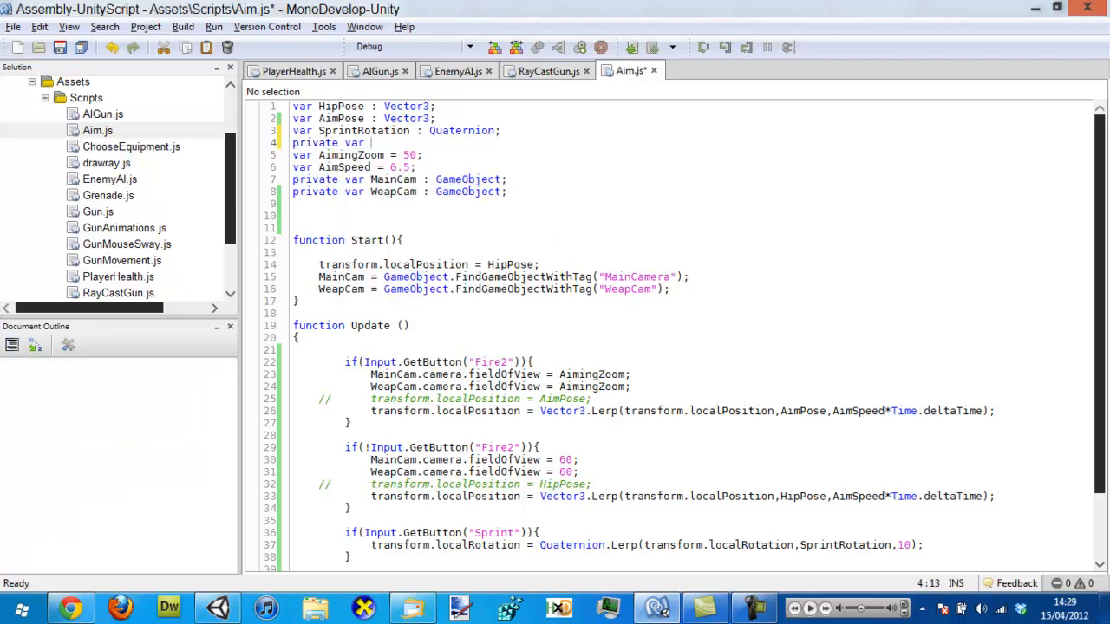
text(Default)
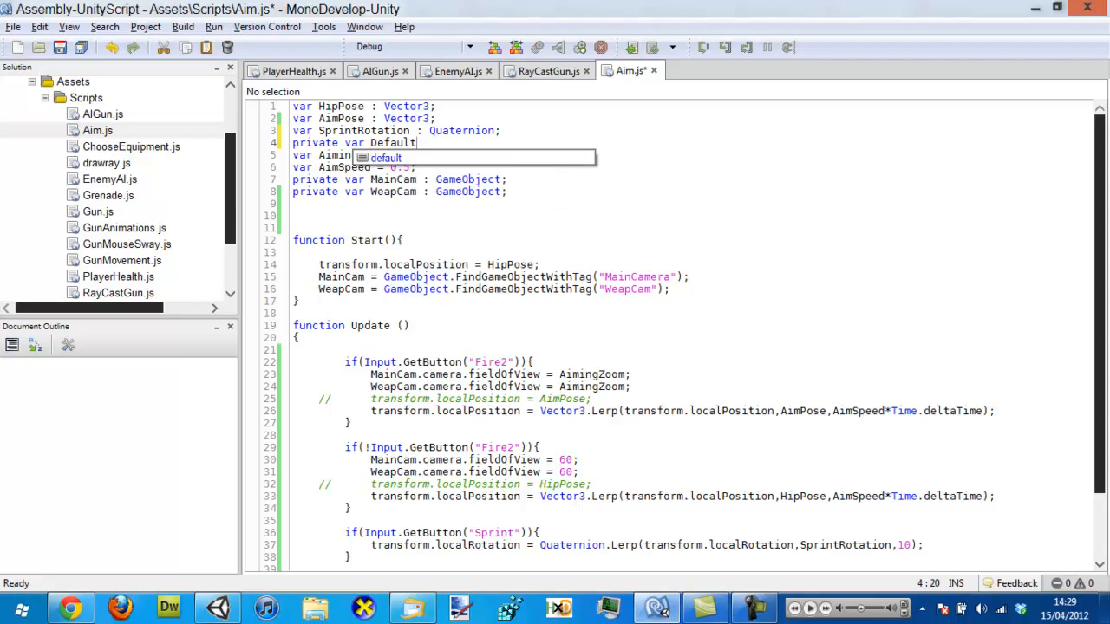
text(Rot :)
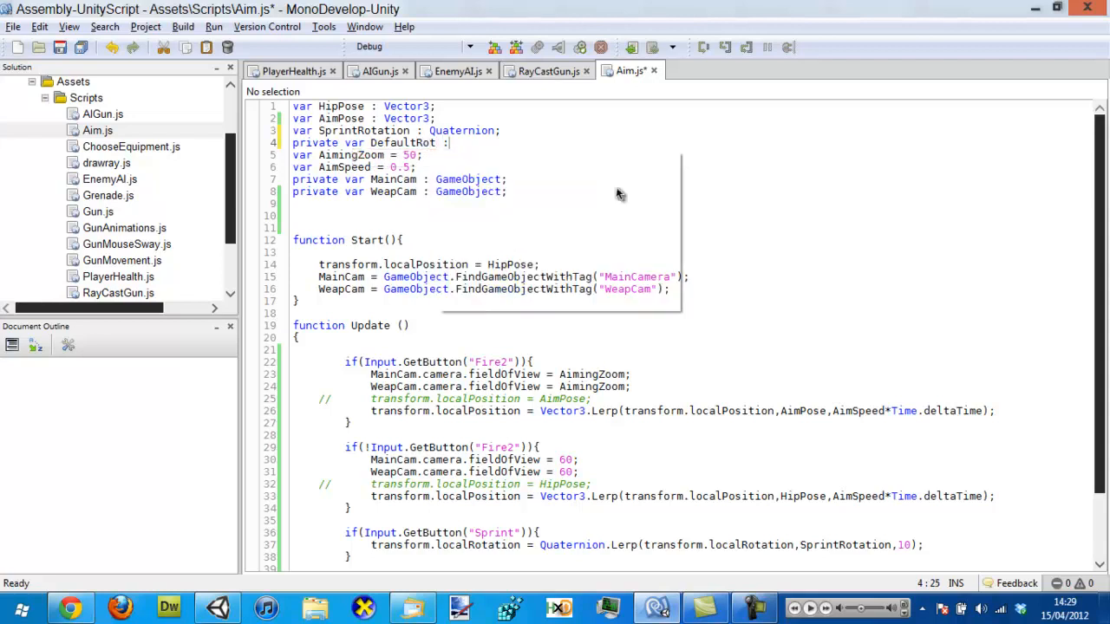
text(Qa)
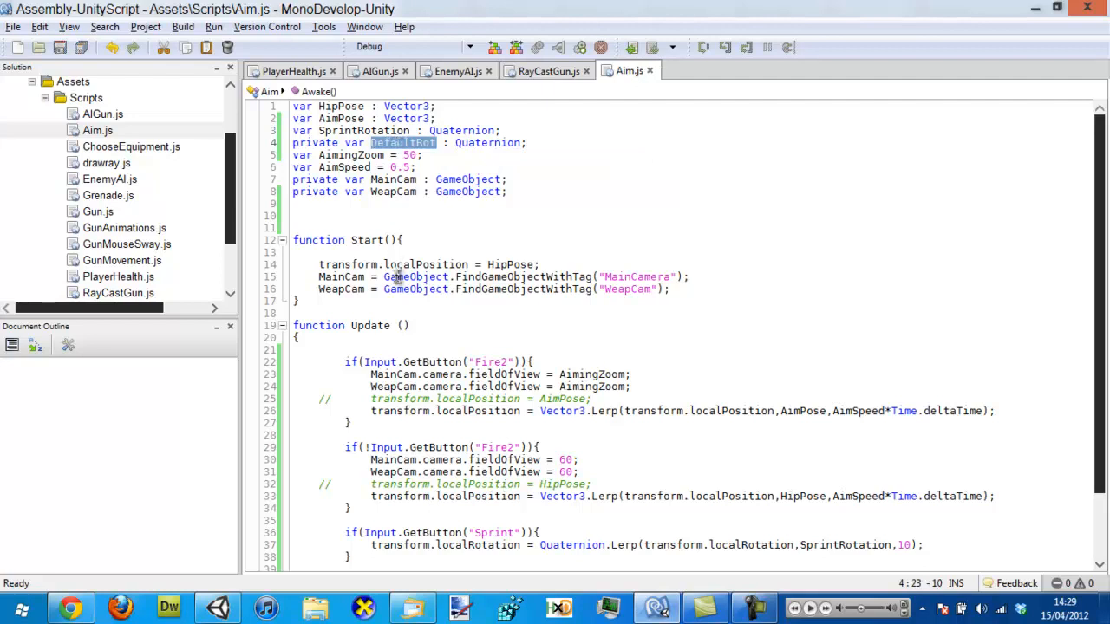
click(671, 289)
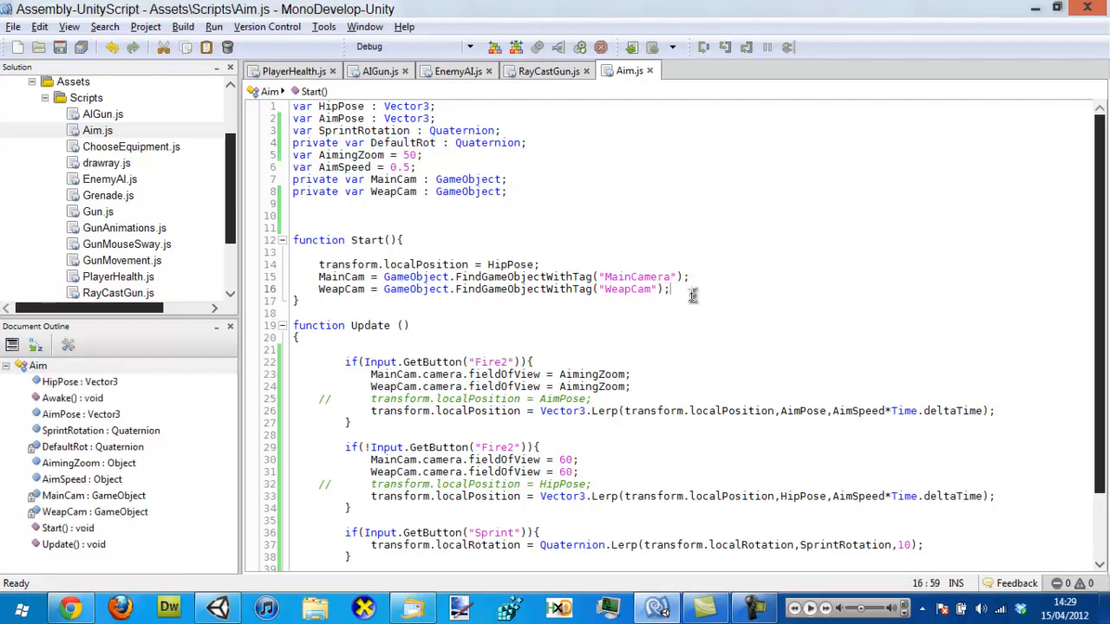
Store transform.localRotation in DefaultRot inside Start
text(DefaultRot)
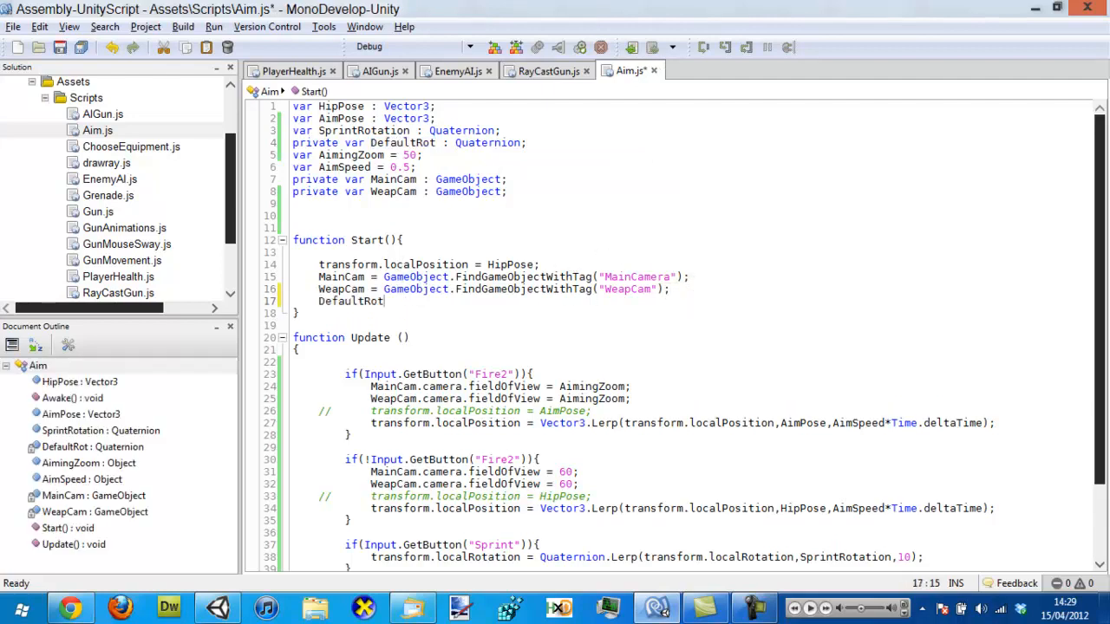
text(= tr)
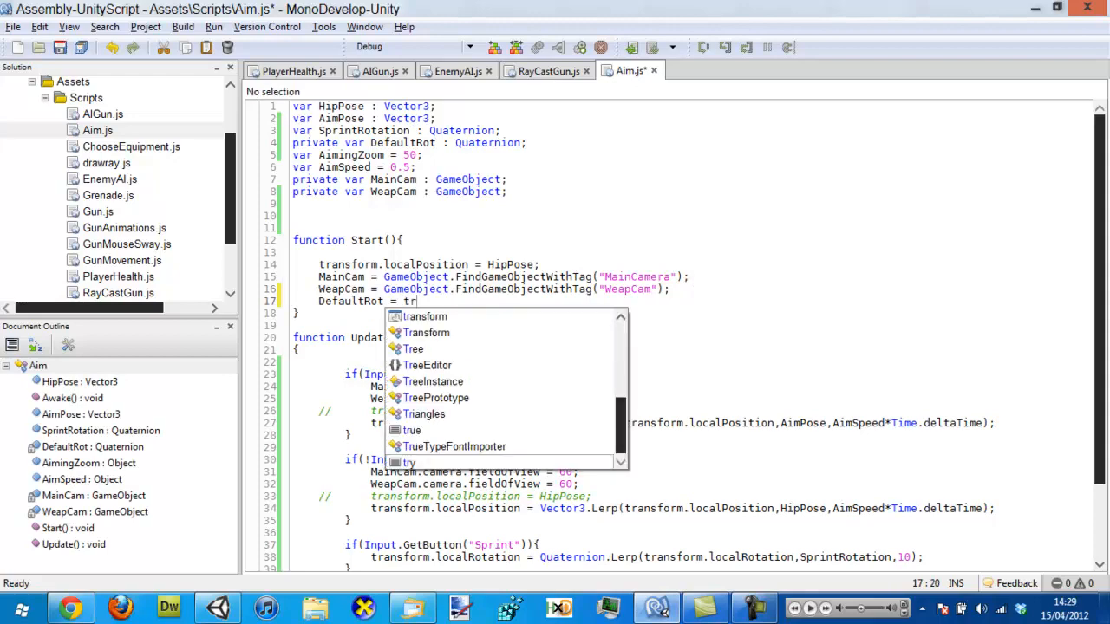
text(ansform.localRotation;)
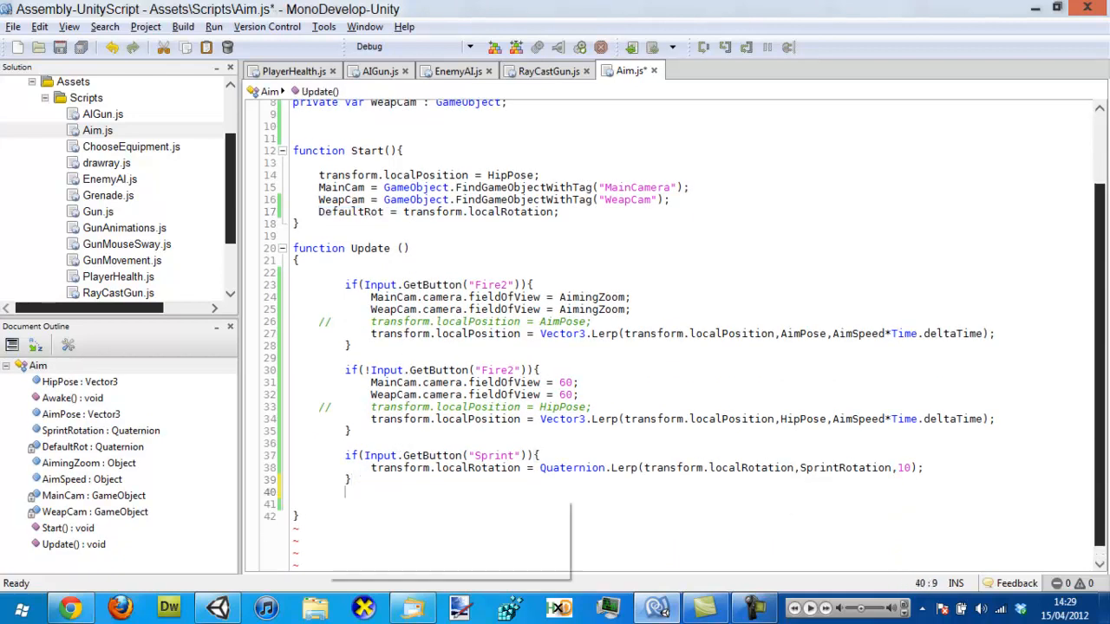
Open an else block after the Sprint check and return to Unity
text(else)
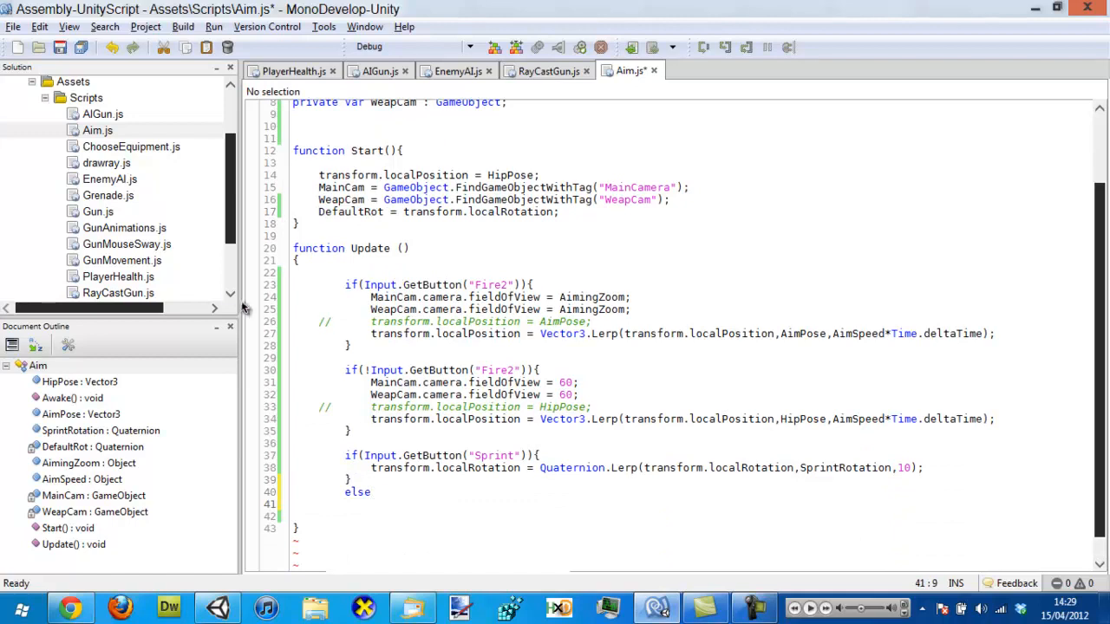
text({)
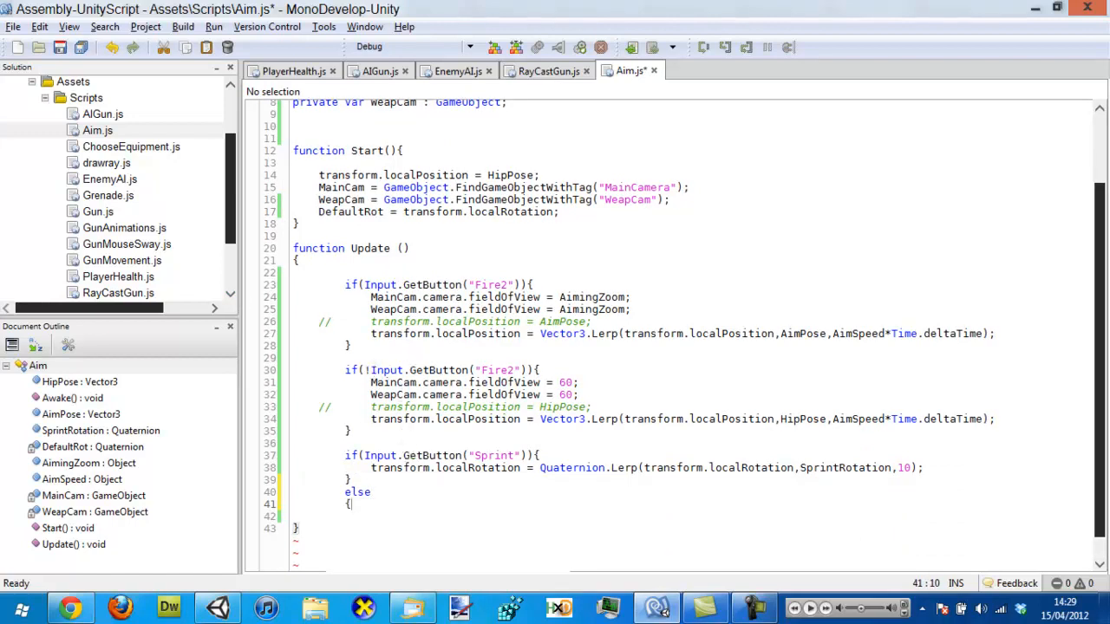
click(381, 467)
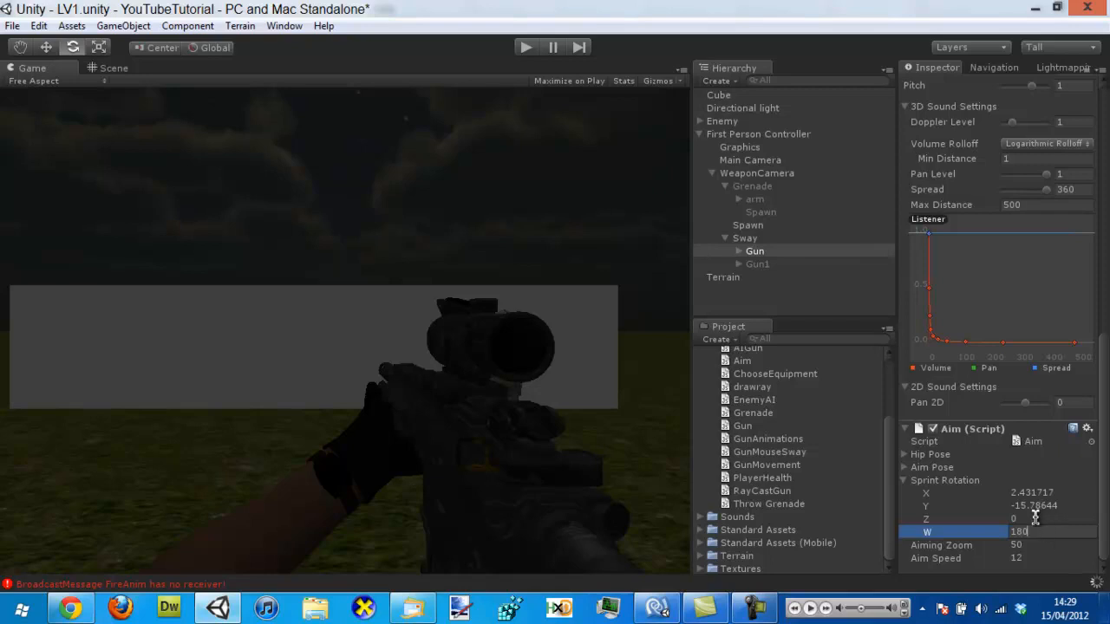
mouse_move(1049, 531)
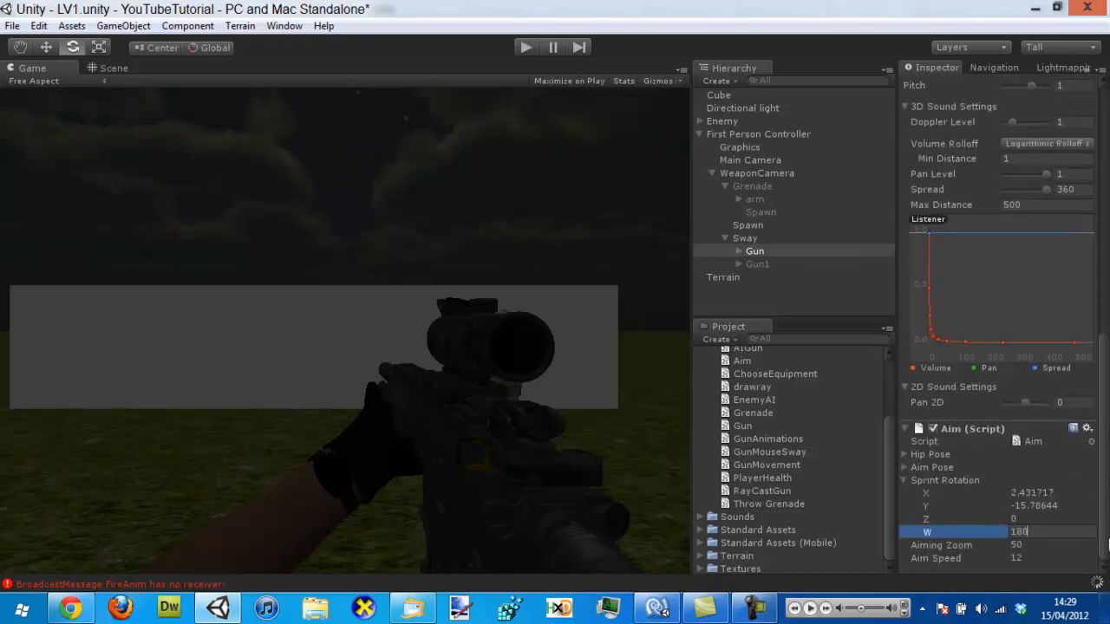
mouse_move(669, 302)
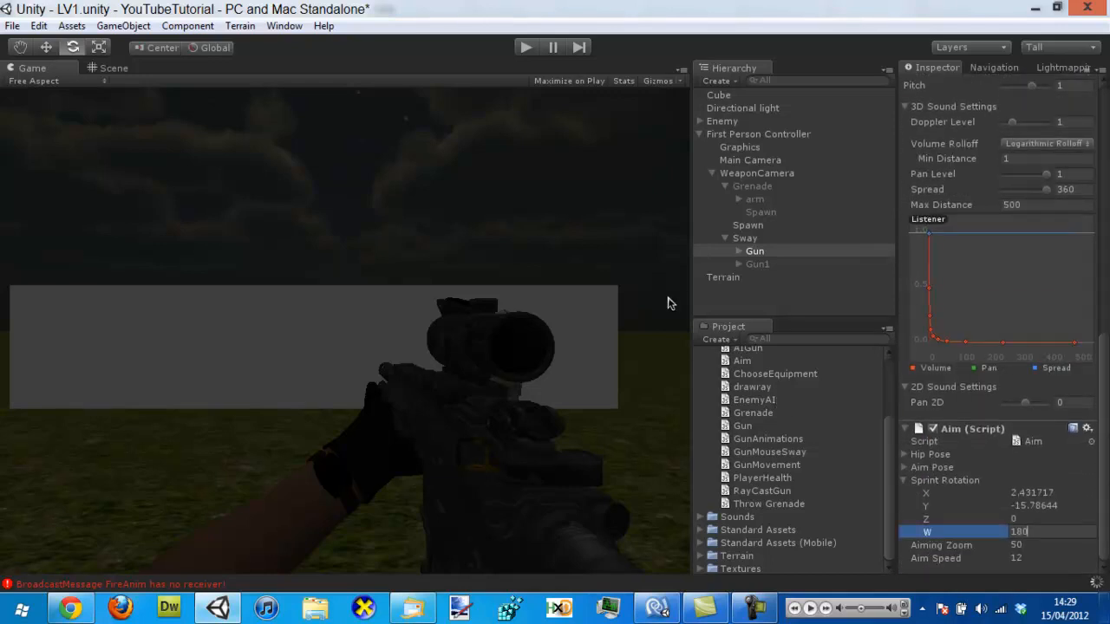